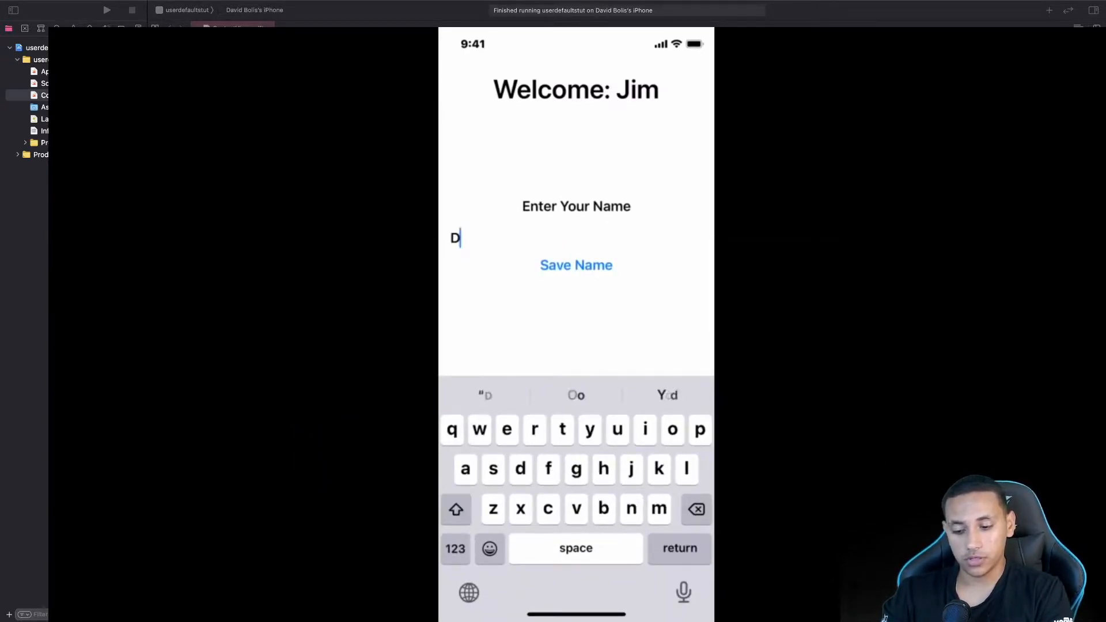
- Save the name David in the running app and relaunch userdefaultstut to confirm 'Welcome: David'
type("avid")
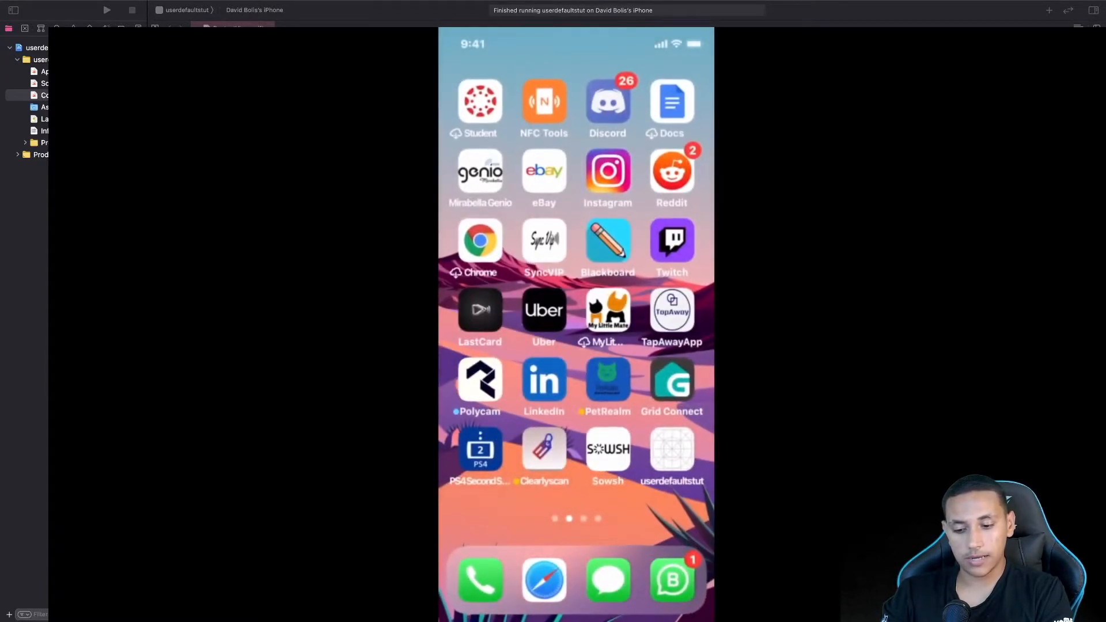
left_click(670, 450)
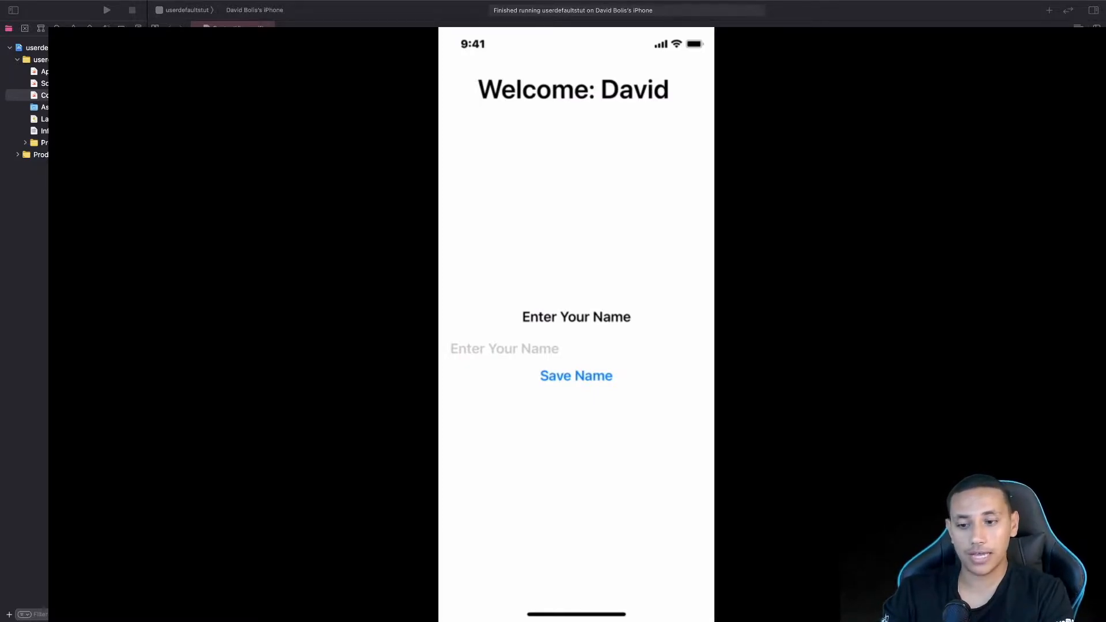
left_click(504, 348)
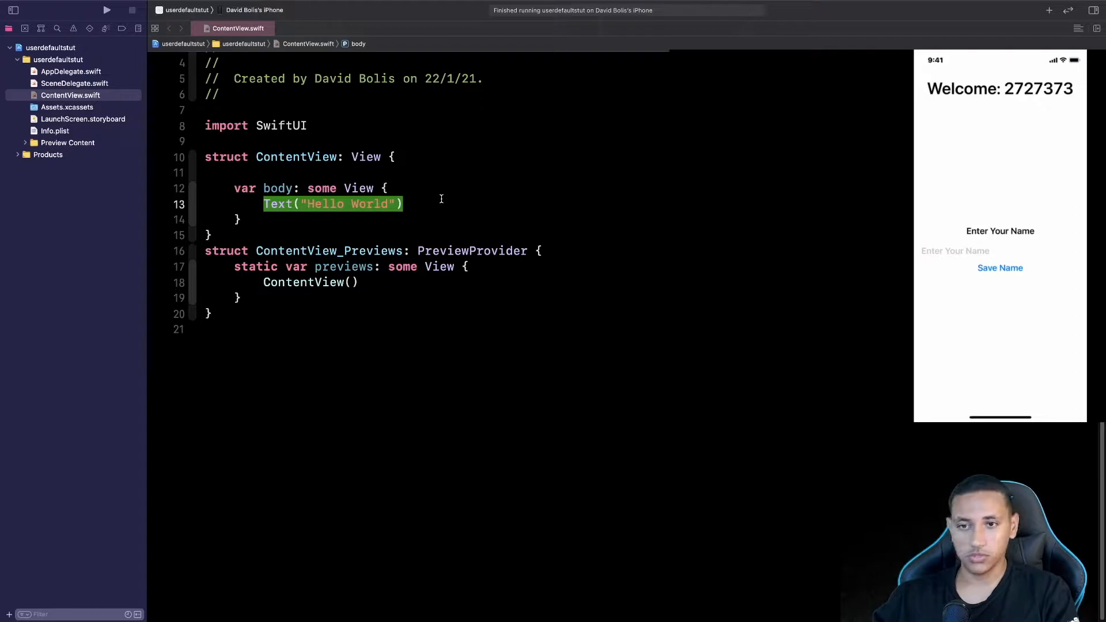
- Swap Text("Hello World") for a VStack of Text(""), Spacer() and Text("Enter Your Name")
type("VStack{")
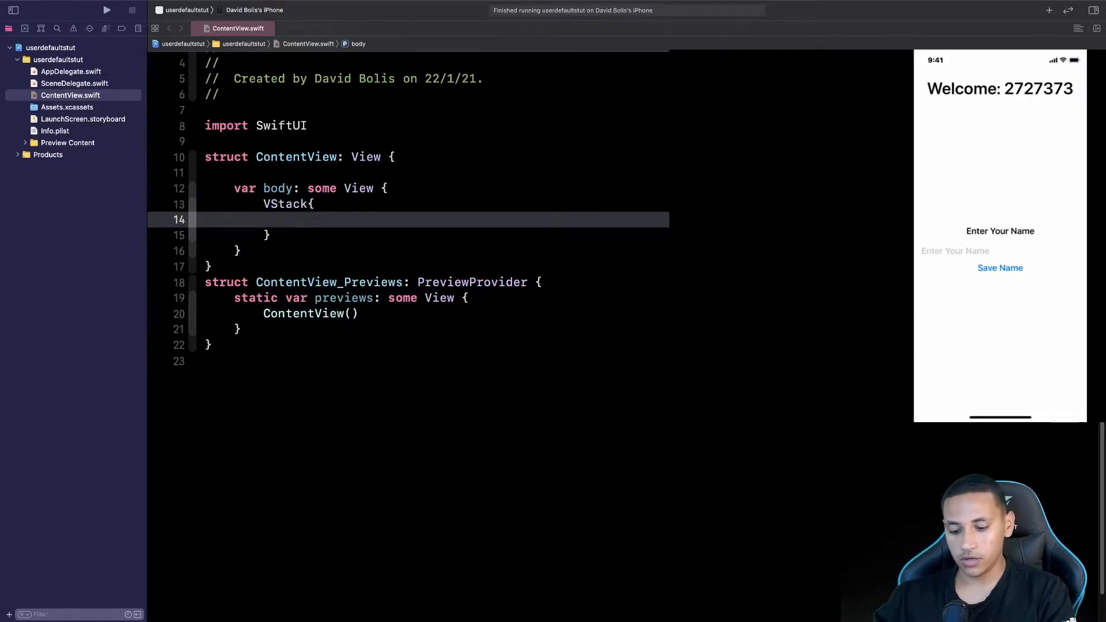
type("Text(\"")
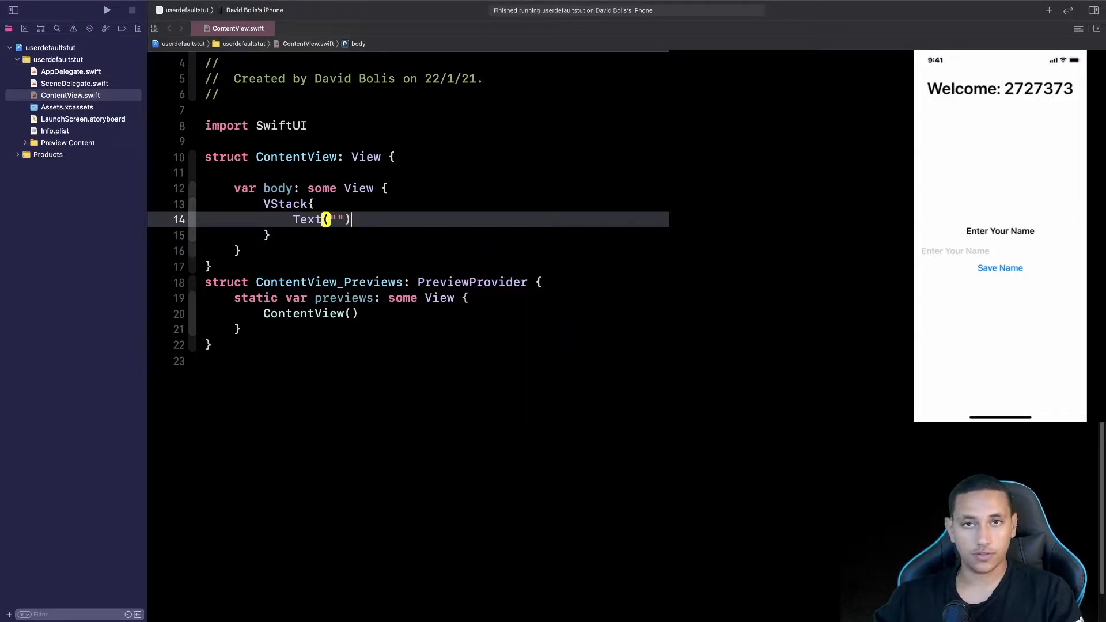
type("Spacer")
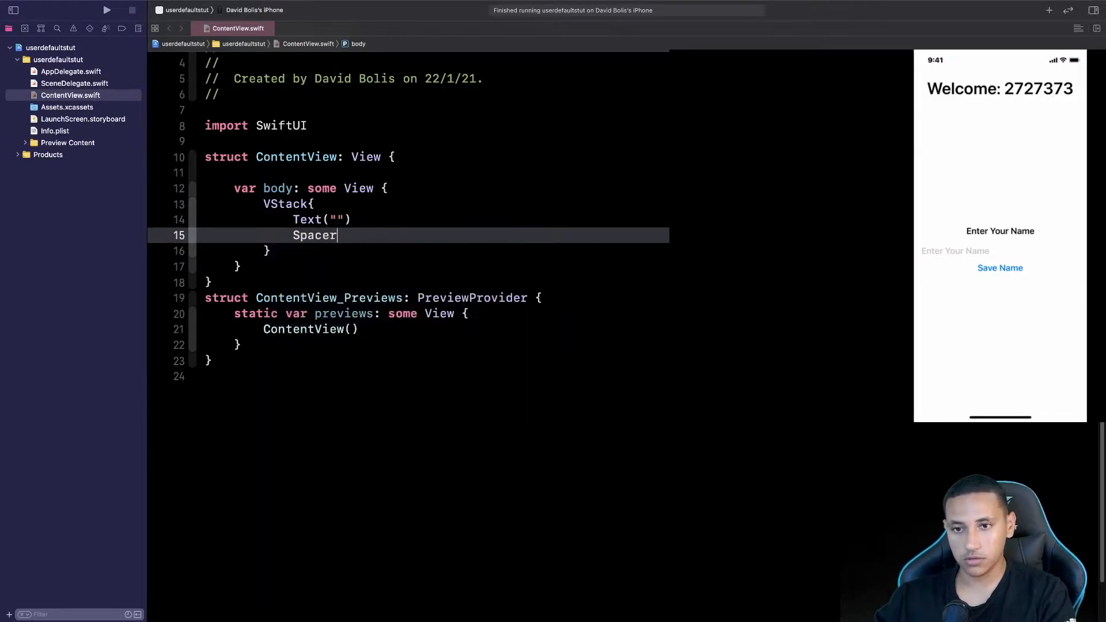
type("()")
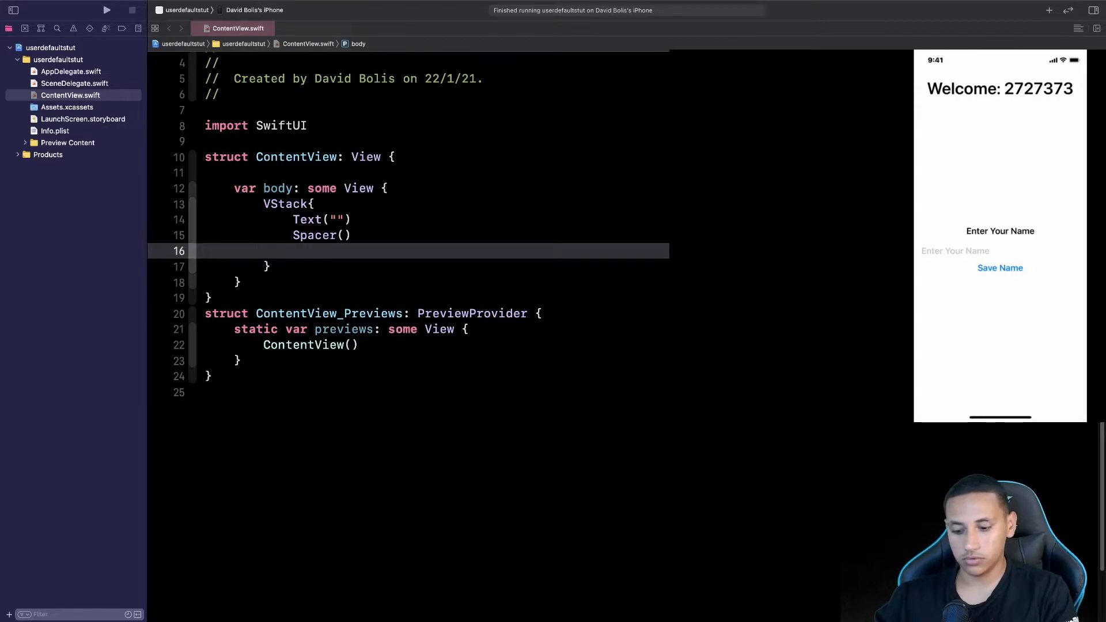
type("Text(\"")
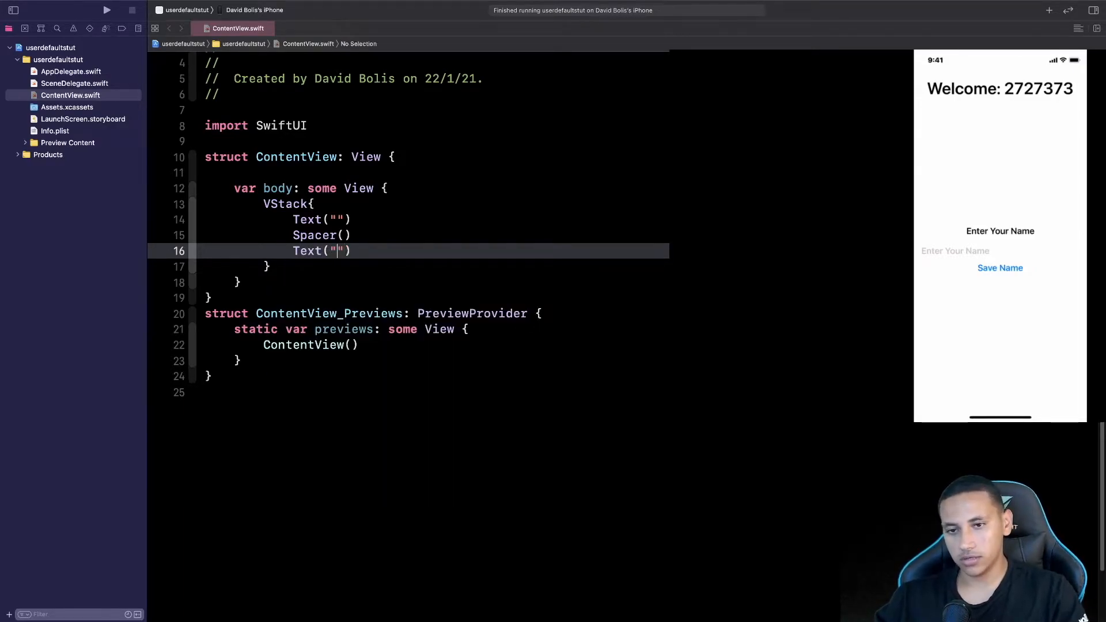
type("Enter Your")
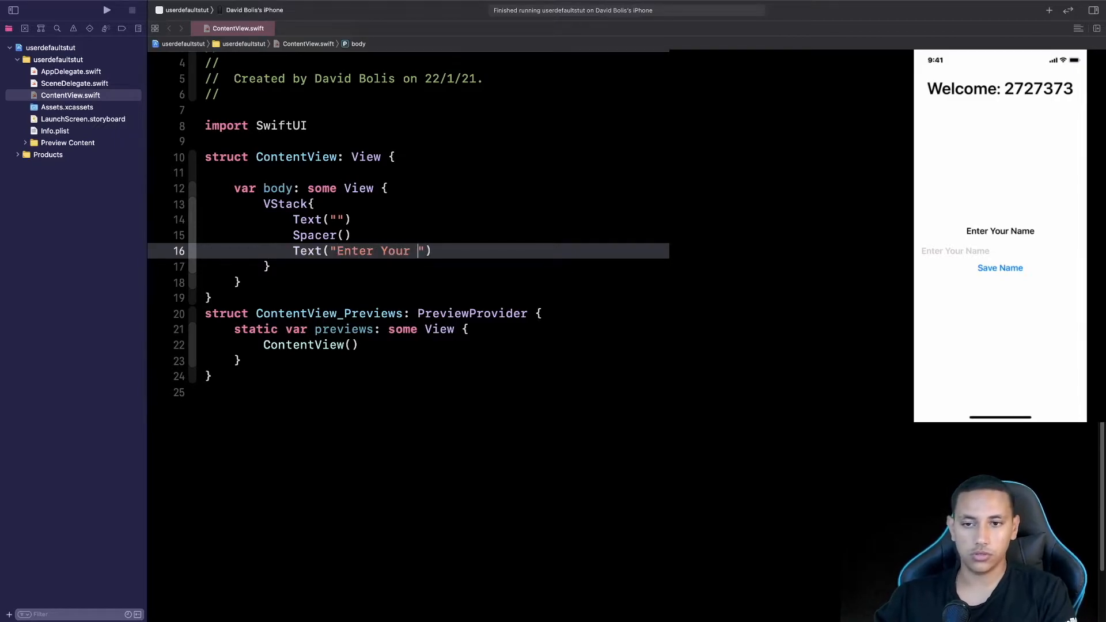
type("Name")
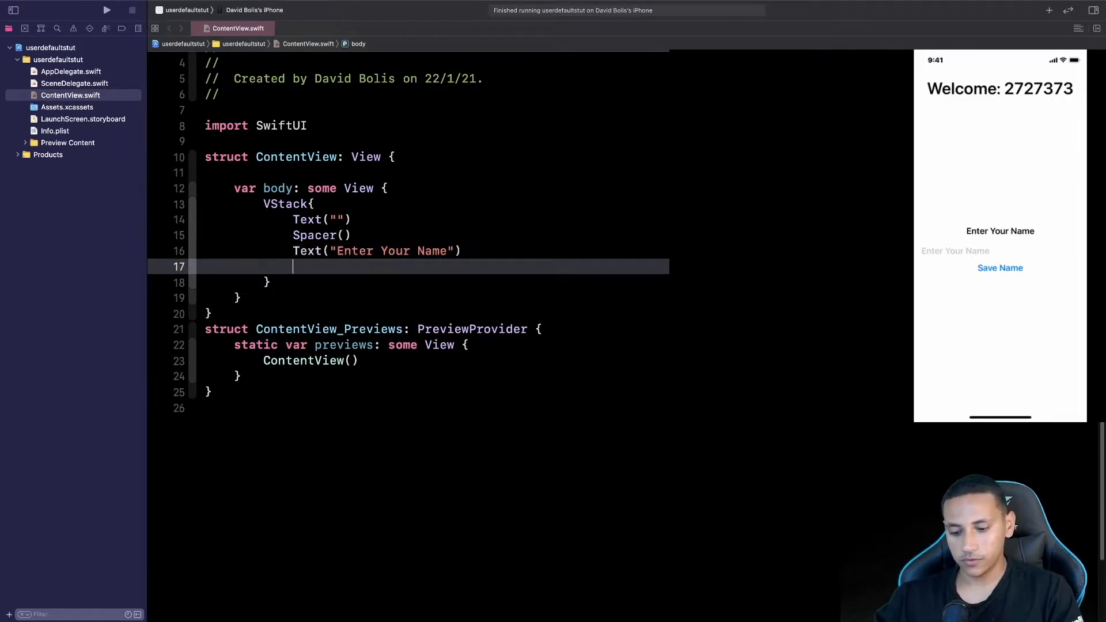
- Add a TextField("Enter Your Name", ...) below the label in the VStack
type("Te")
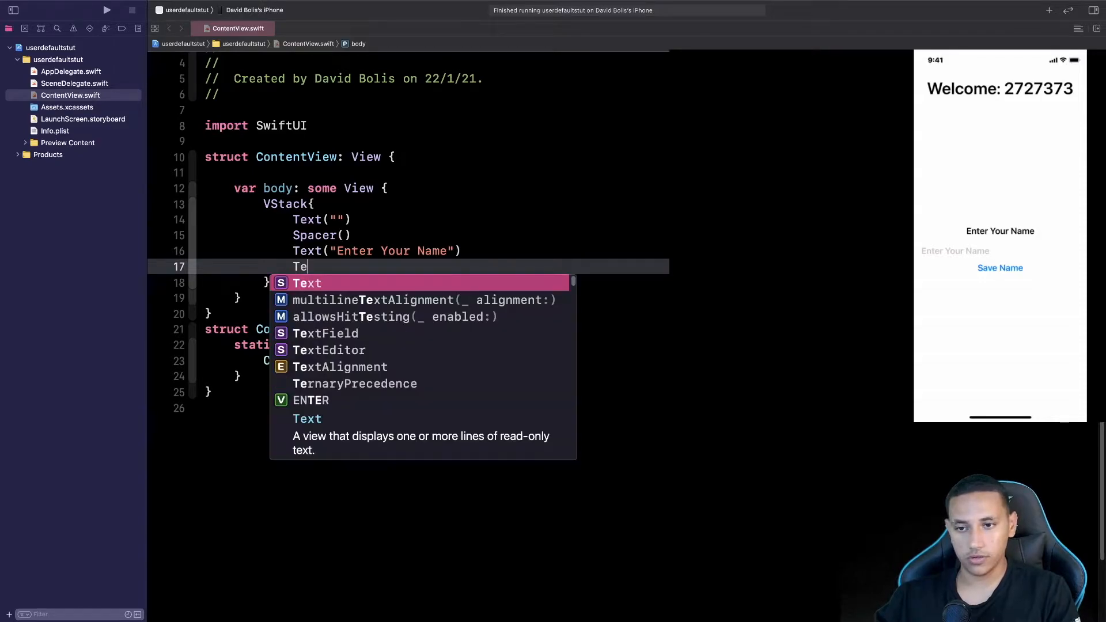
type("xtFie")
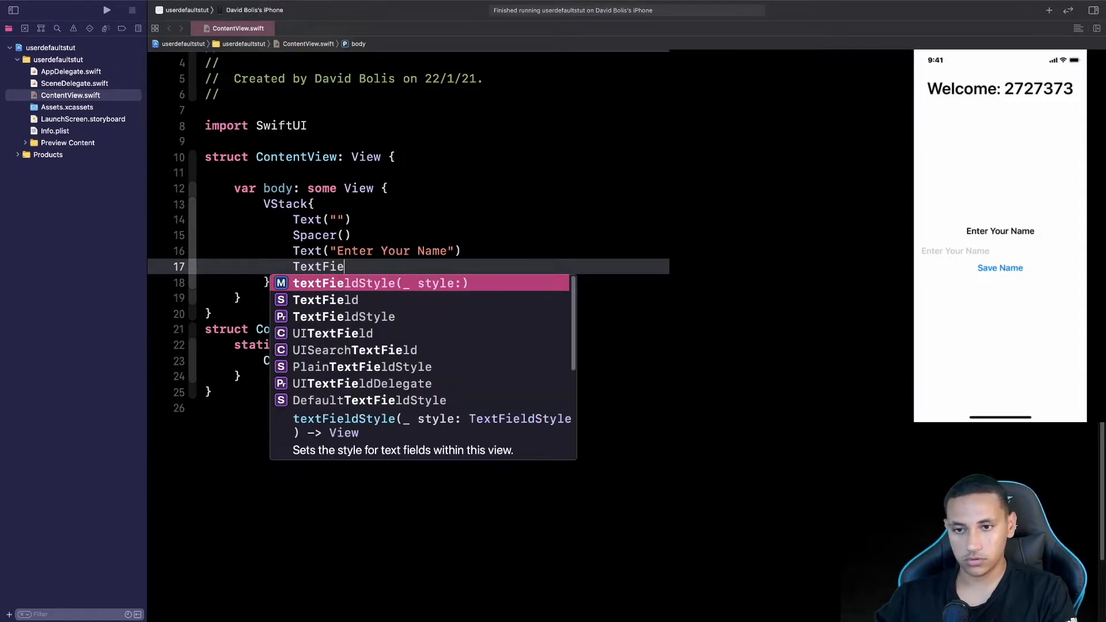
type("ld(\"")
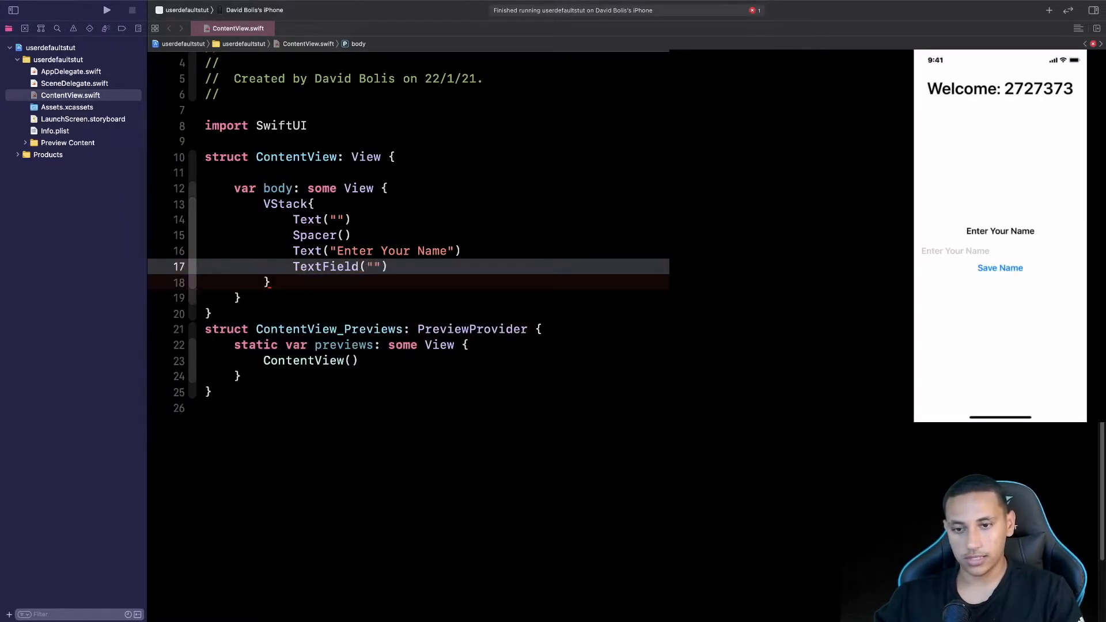
type("Enter")
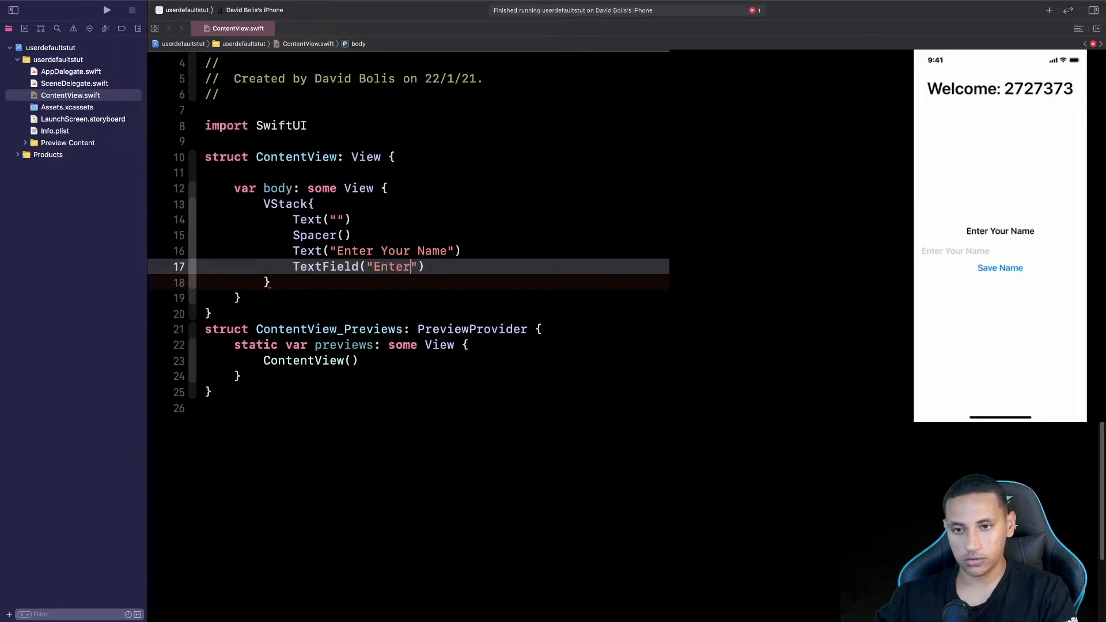
type("Your Name")
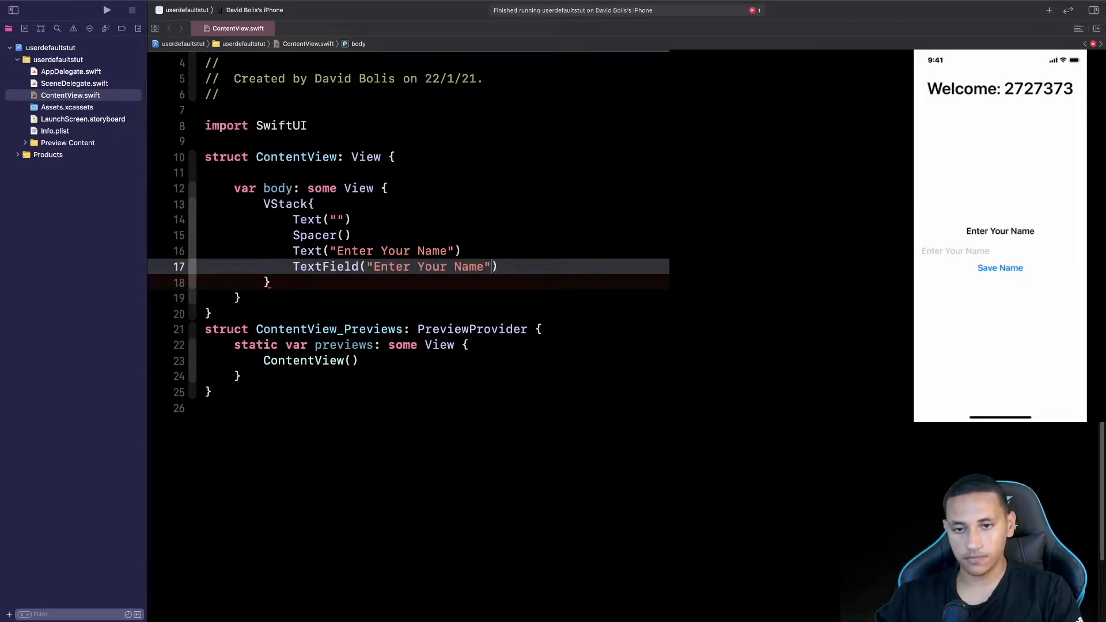
type(",")
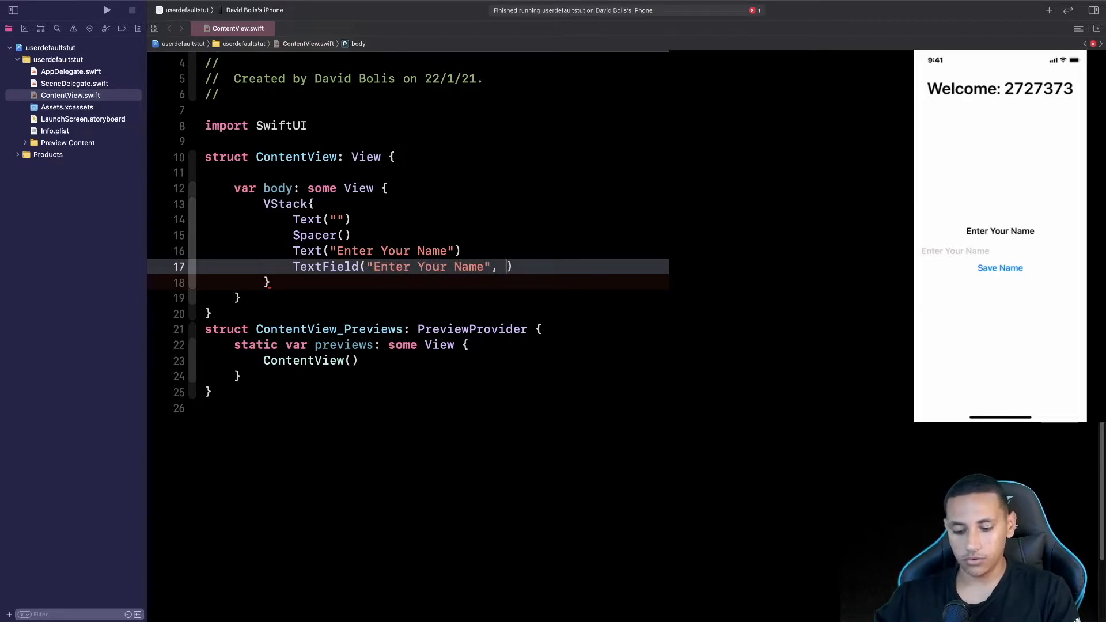
type("$")
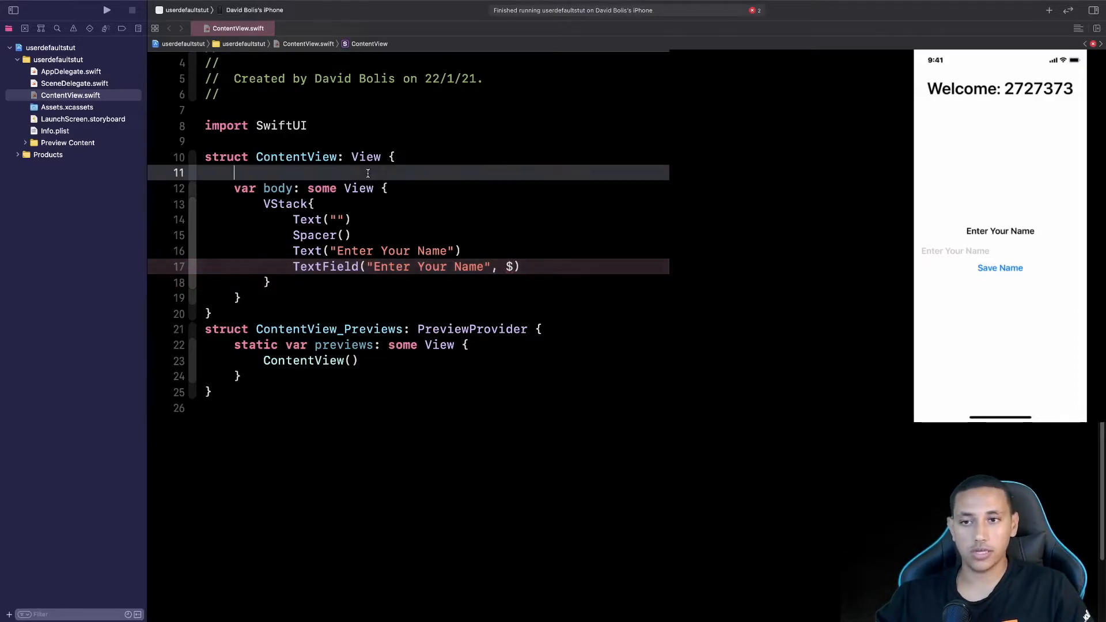
type("@S")
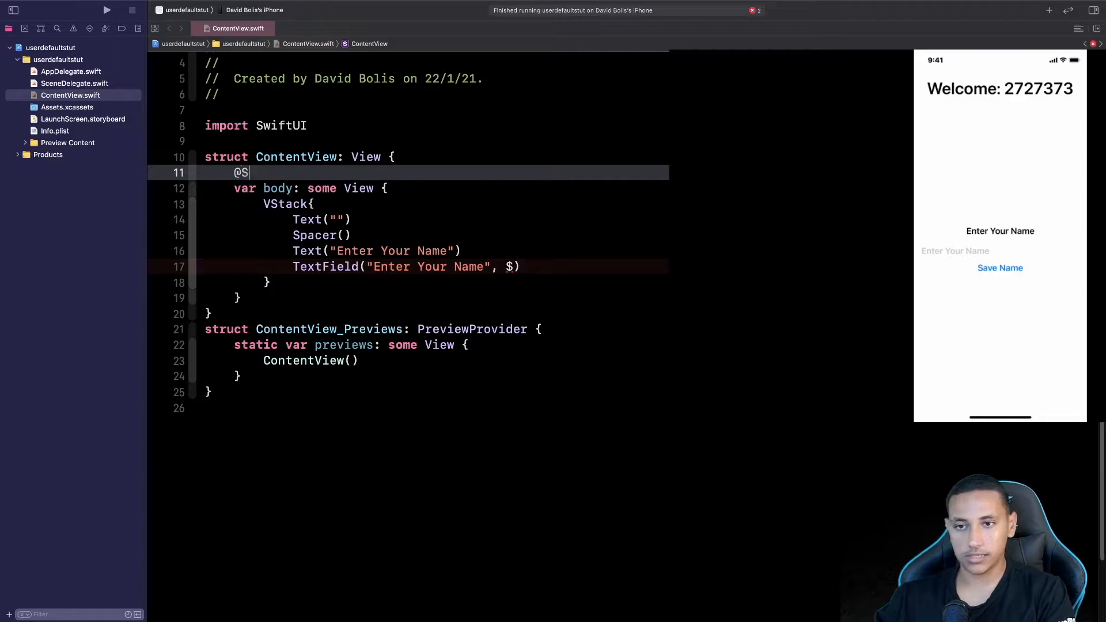
type("tate var usern")
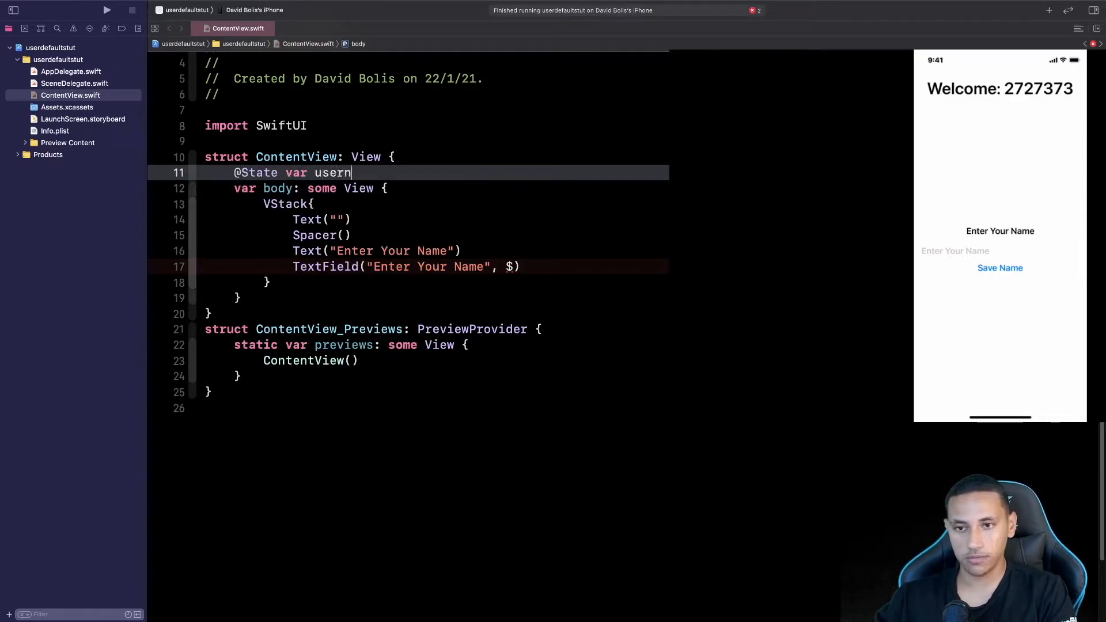
type("ame = S")
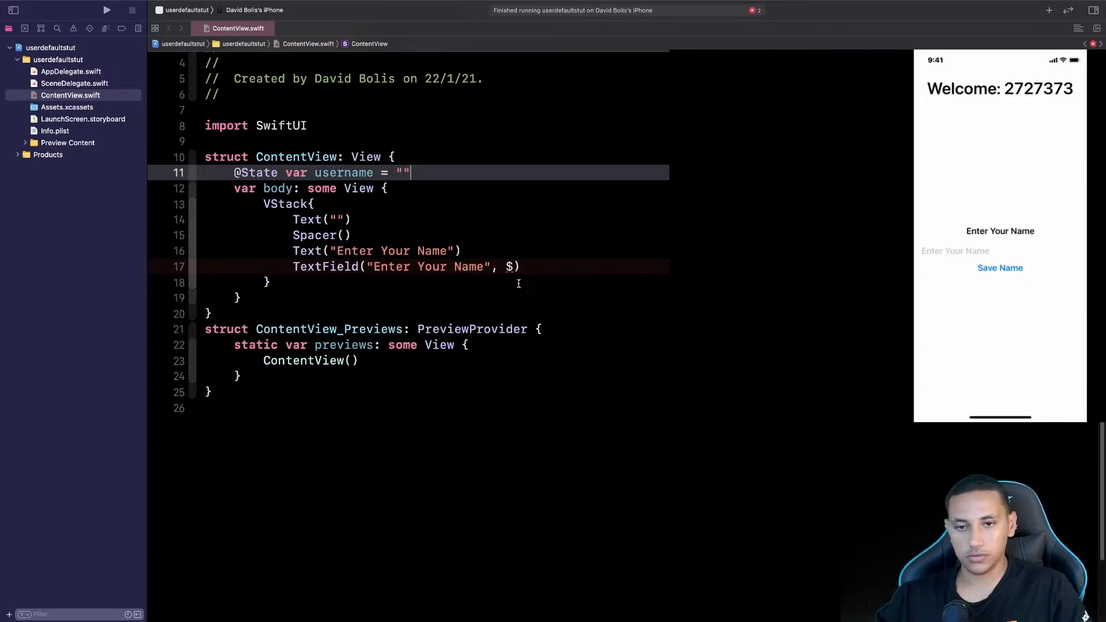
type("us")
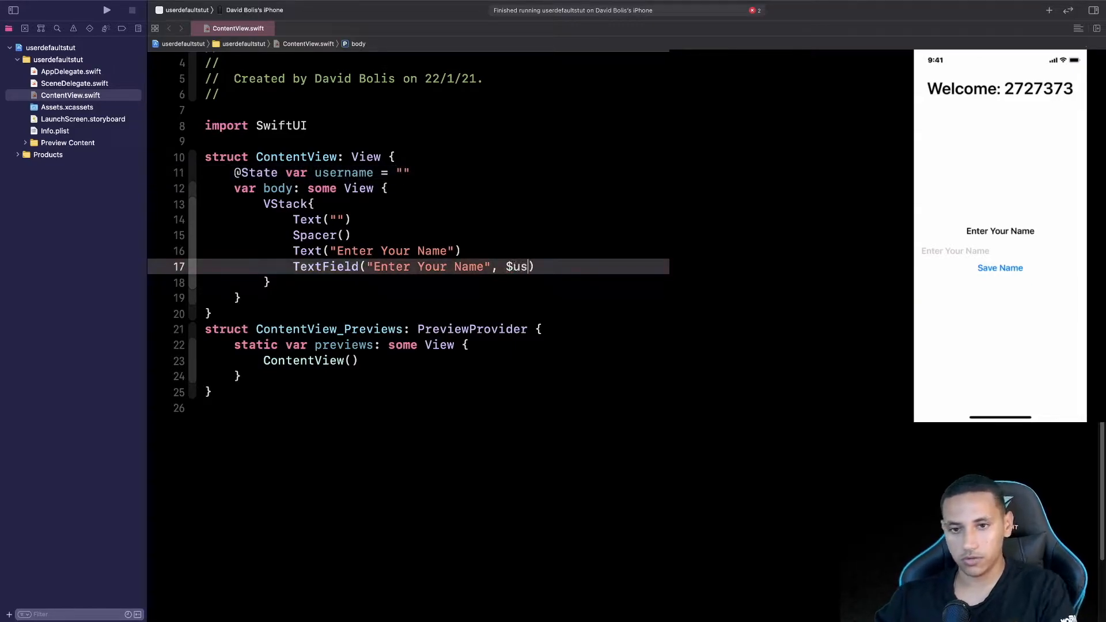
type("ername")
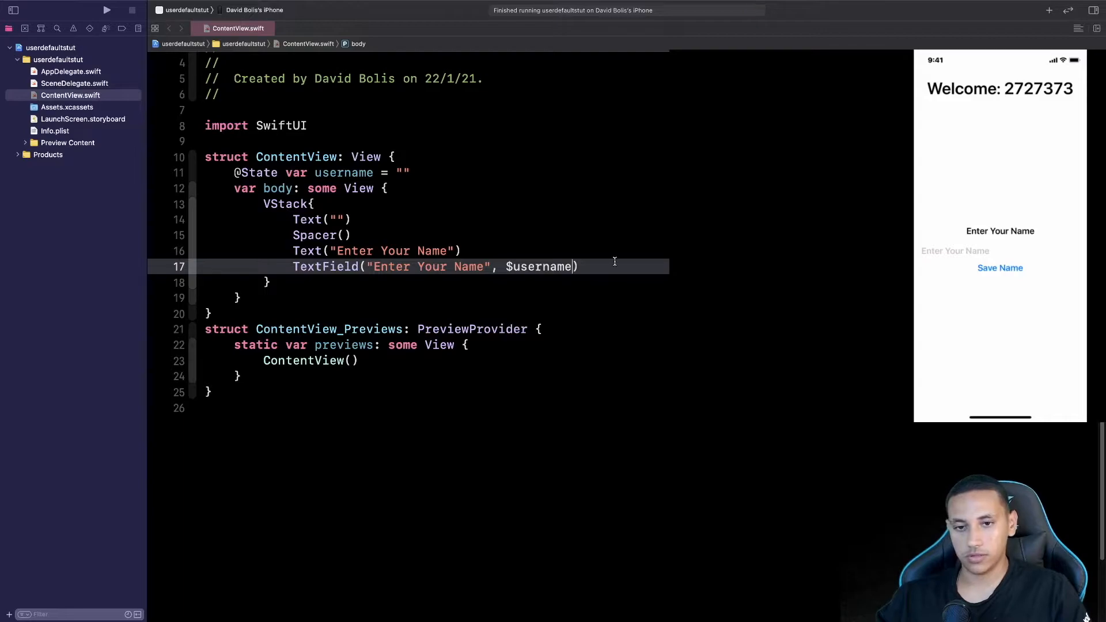
key("Return")
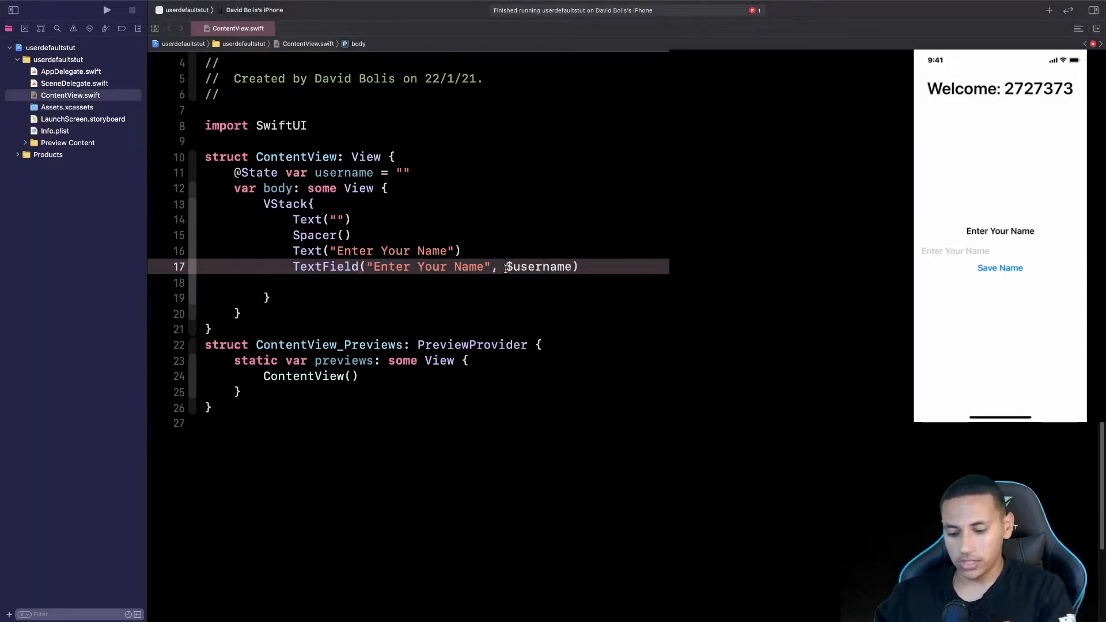
type("text:")
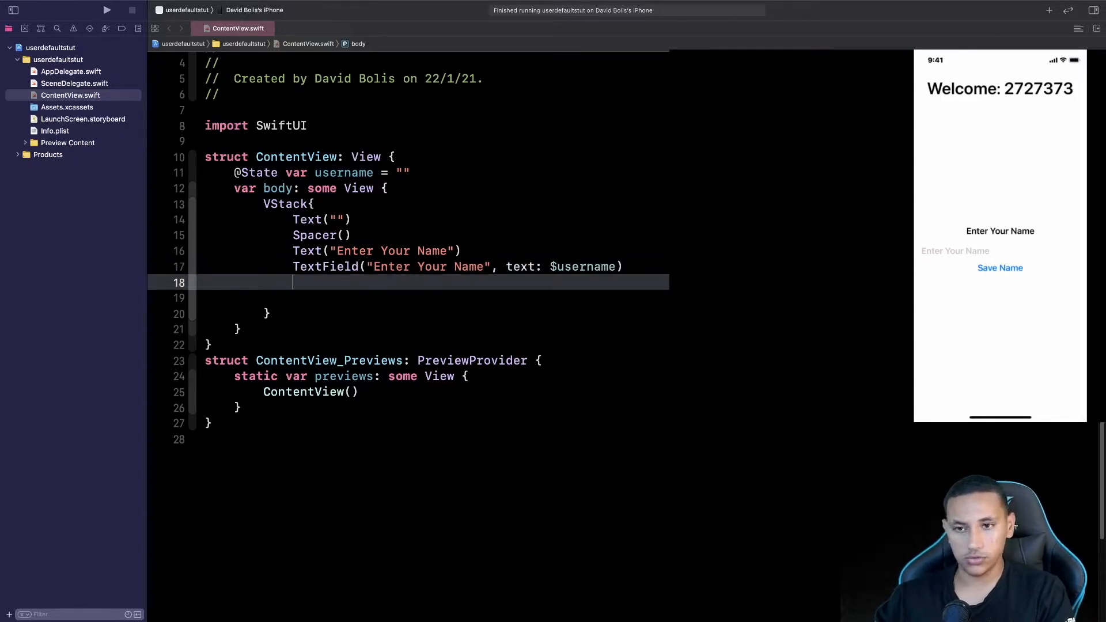
- Add a Button after the TextField with an empty action and a Text("Submit/Save") label
type("Button(action:")
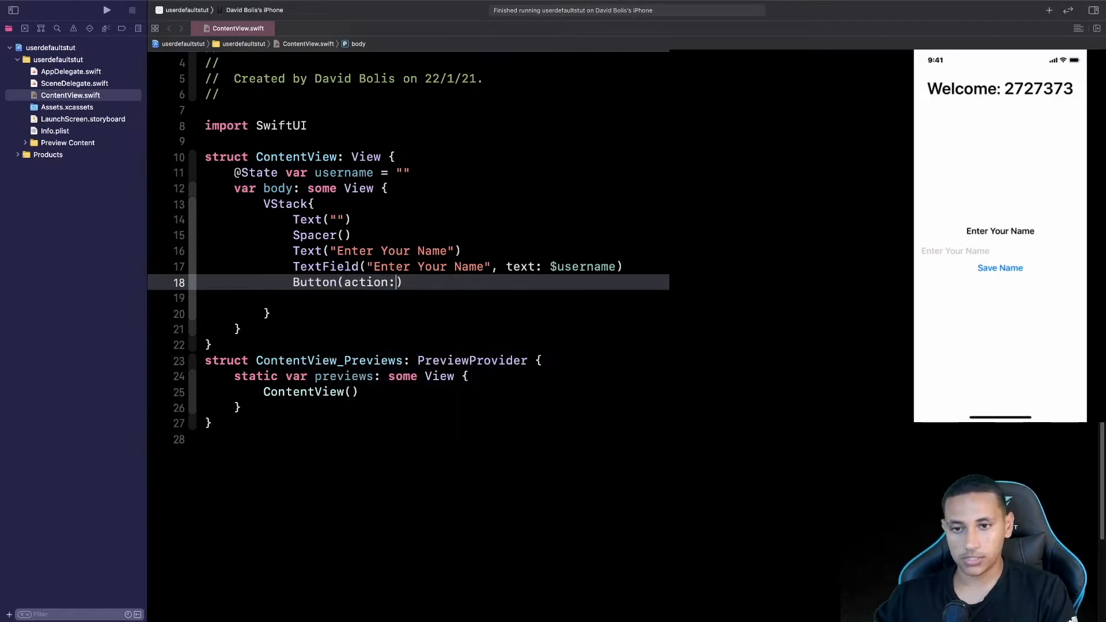
type("{ })")
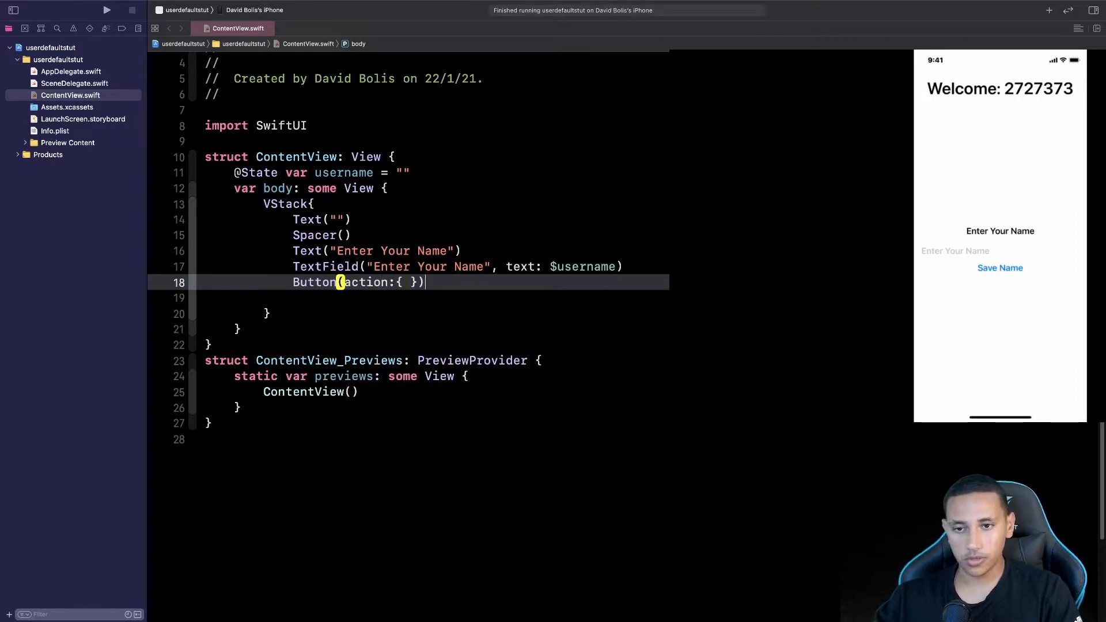
type("{")
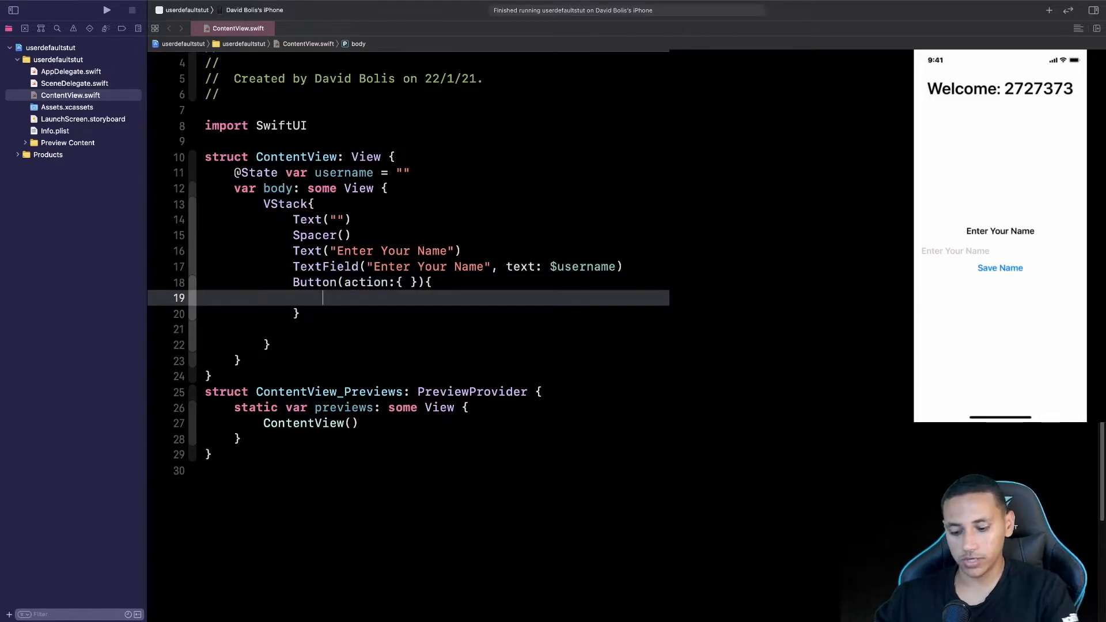
type("Text(\"")
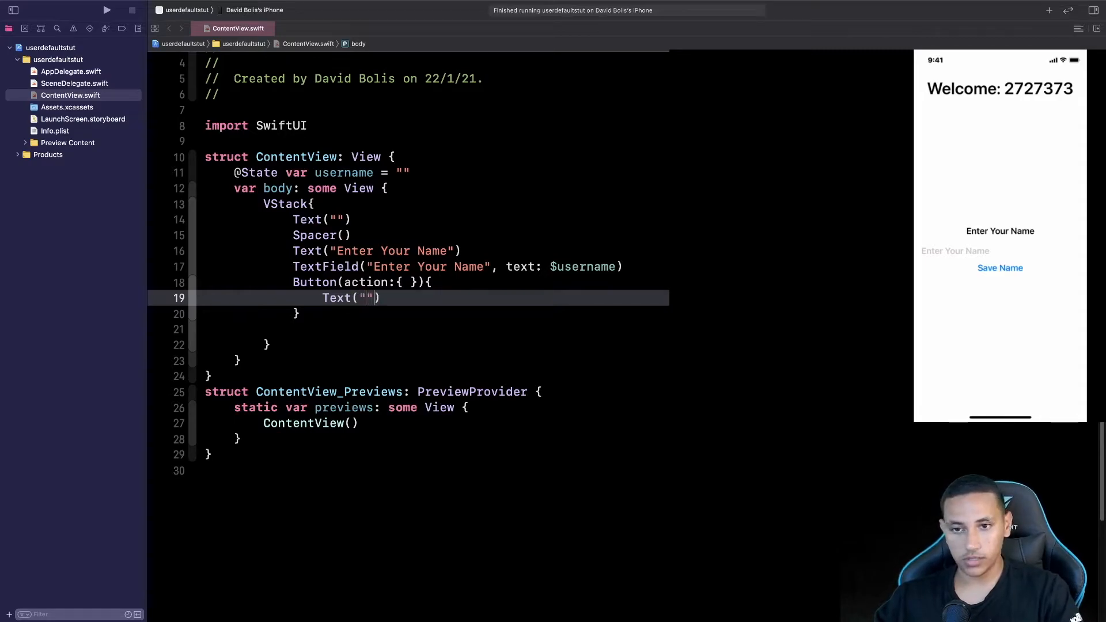
type("Submit")
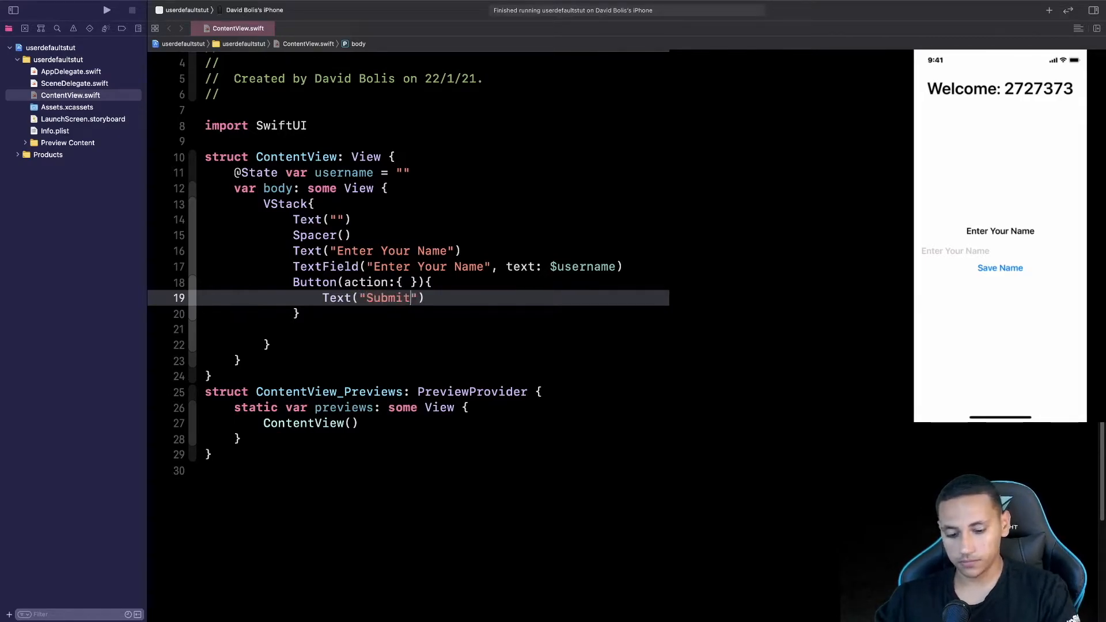
type("/Save")
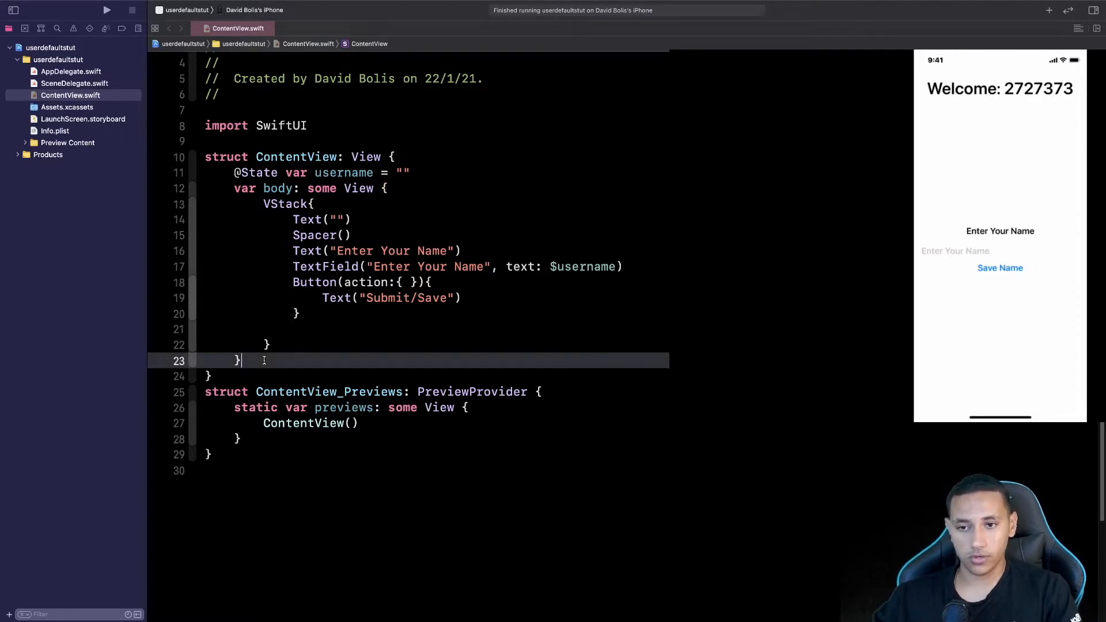
- Declare empty func saveData(){ } and func getData(){ } after the body property
type("func saveDat")
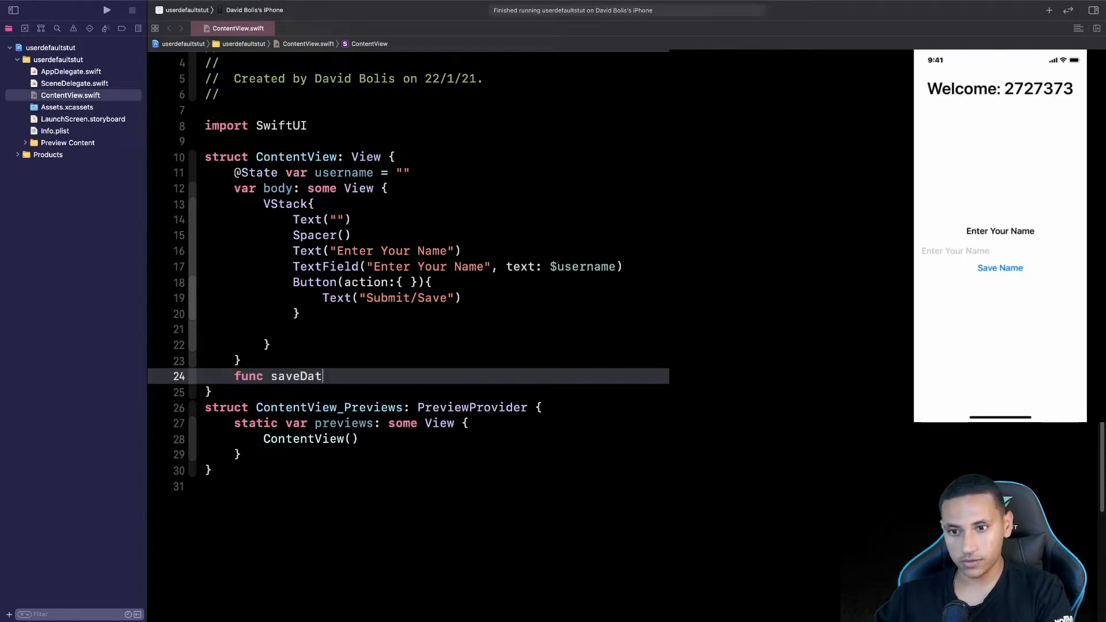
type("a(){")
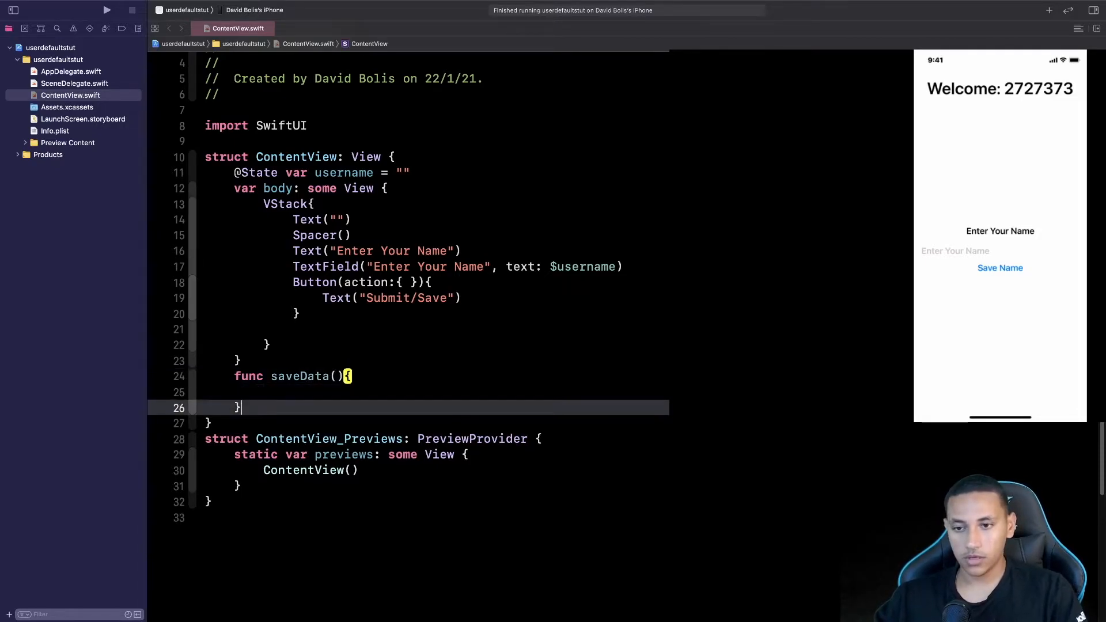
type("func")
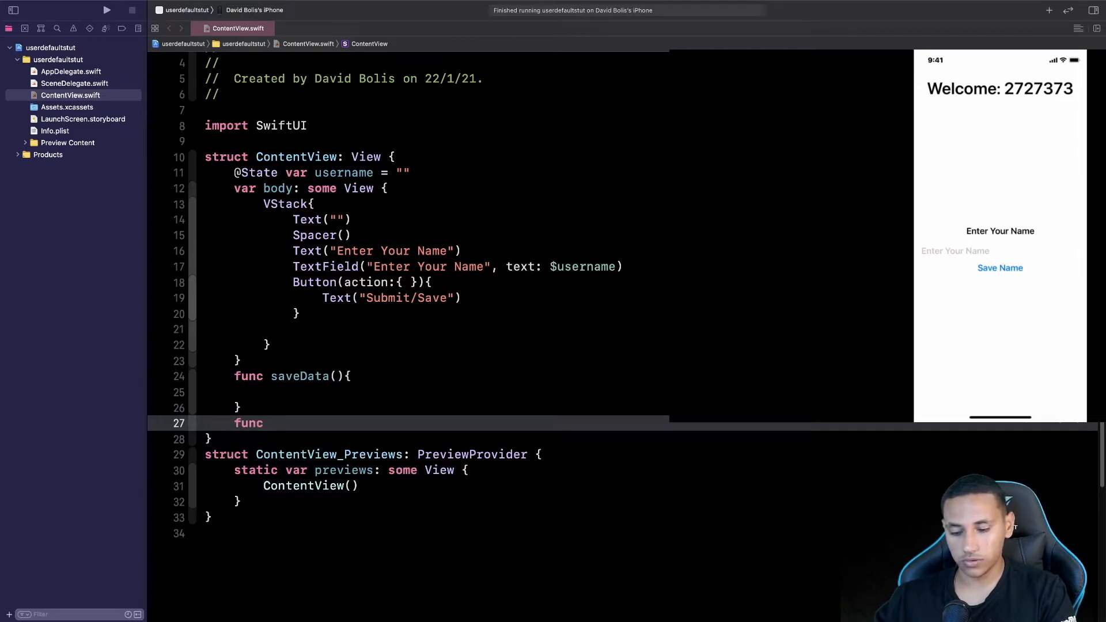
type("getData")
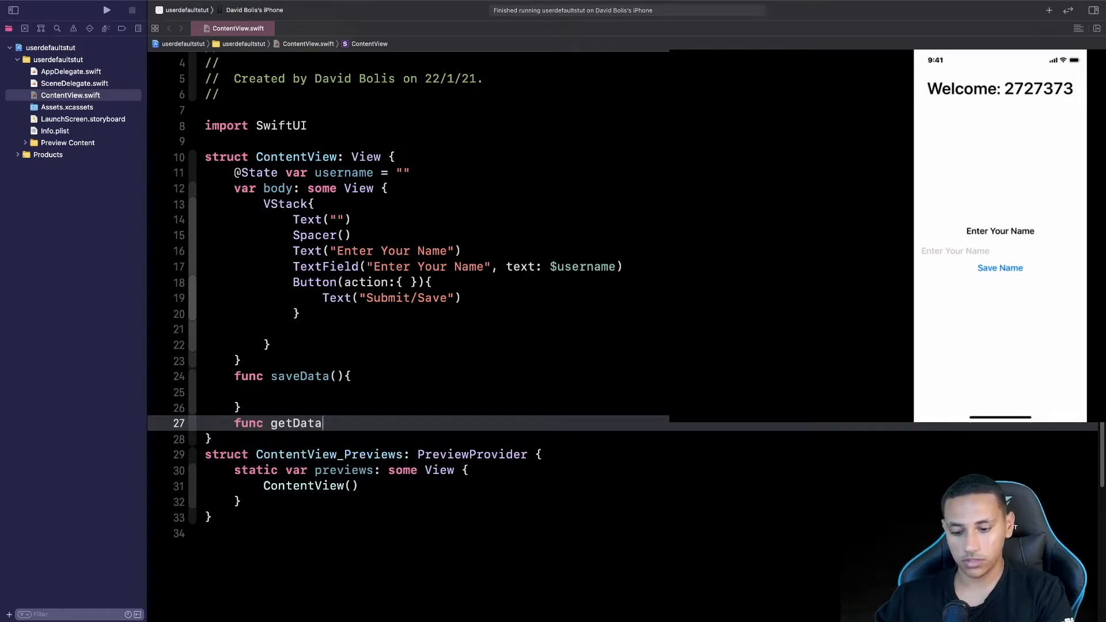
type("(){")
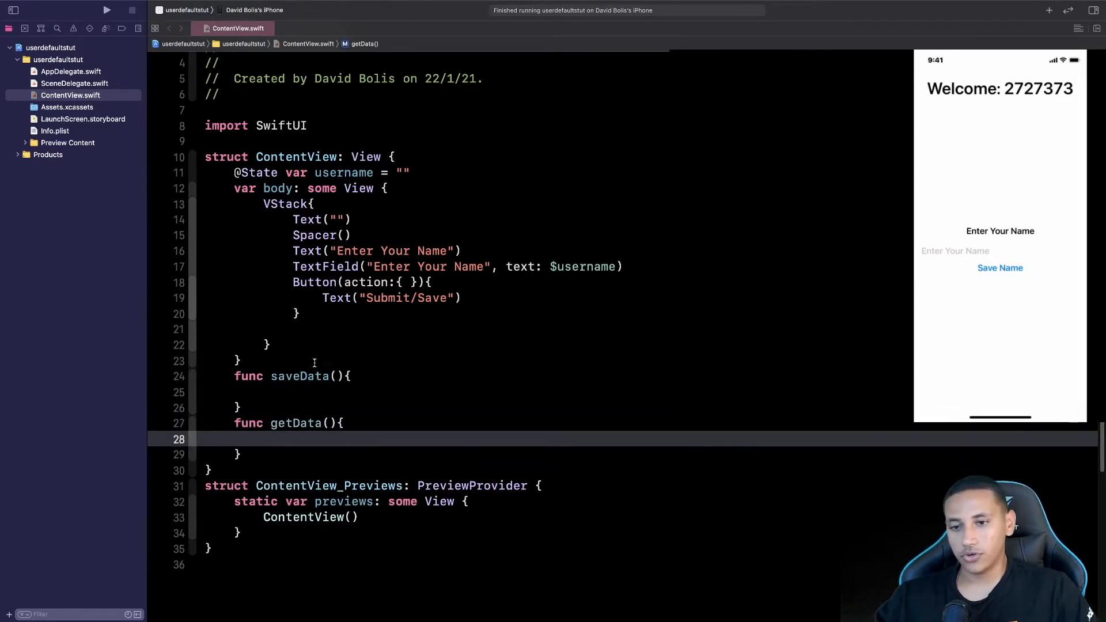
left_click(277, 392)
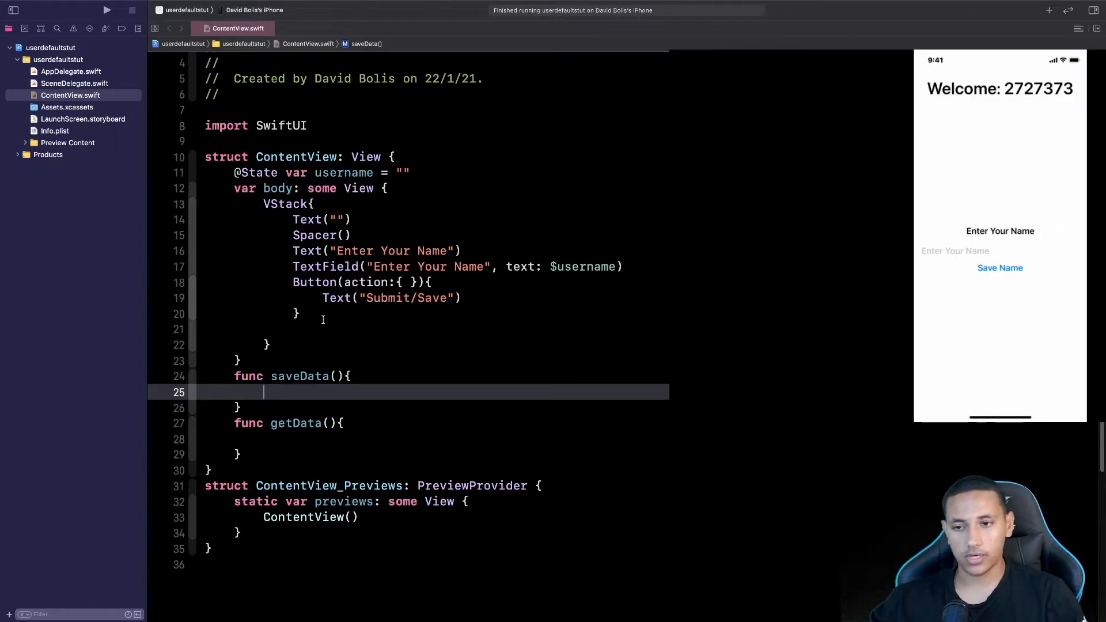
- In saveData, call UserDefaults.standard.set(self.username, forKey: "UserName")
type("Us")
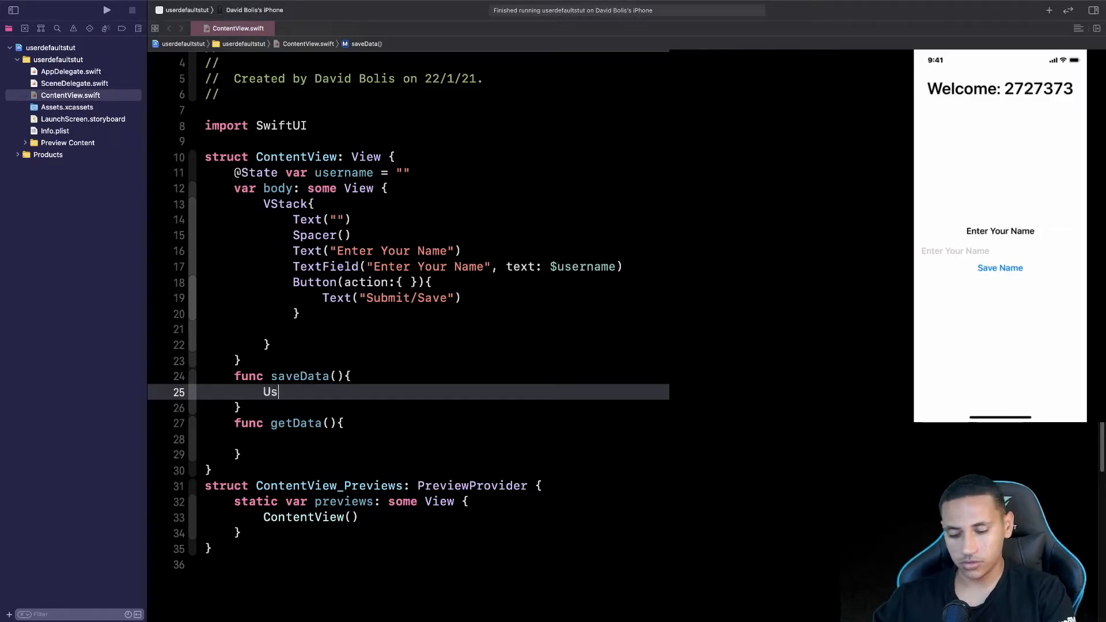
type("erDefaults")
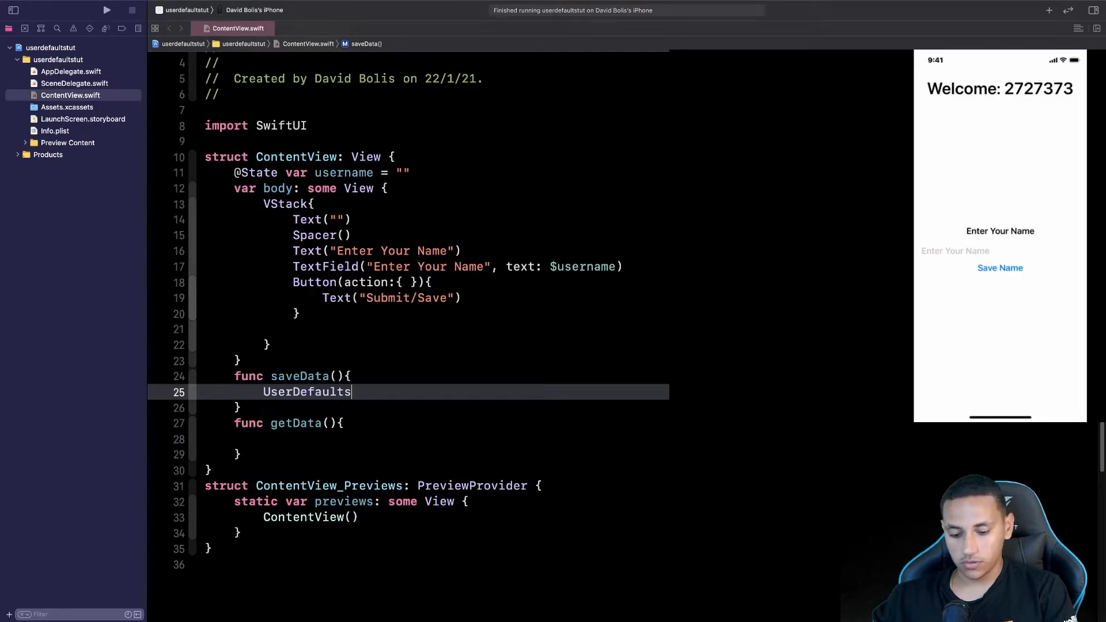
type(".standard")
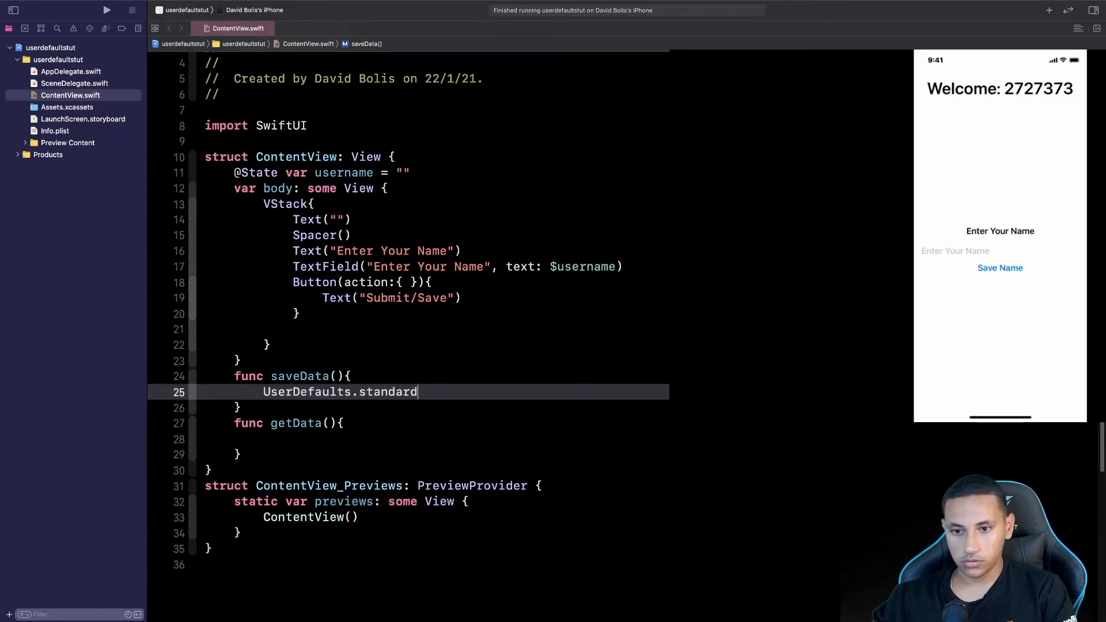
type(".set(")
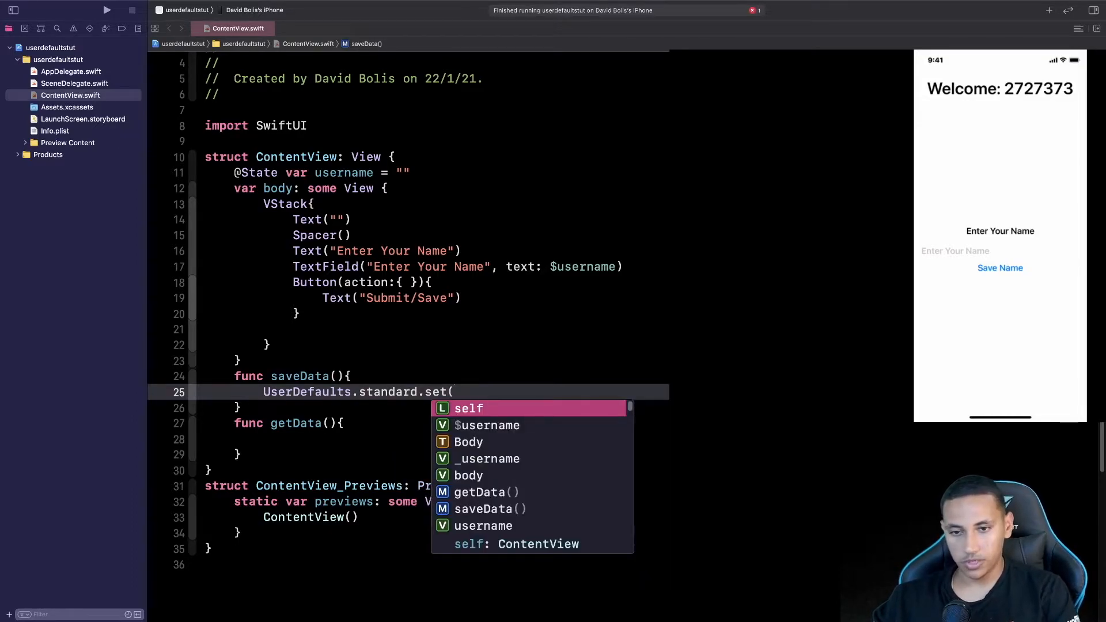
type("self.$username)")
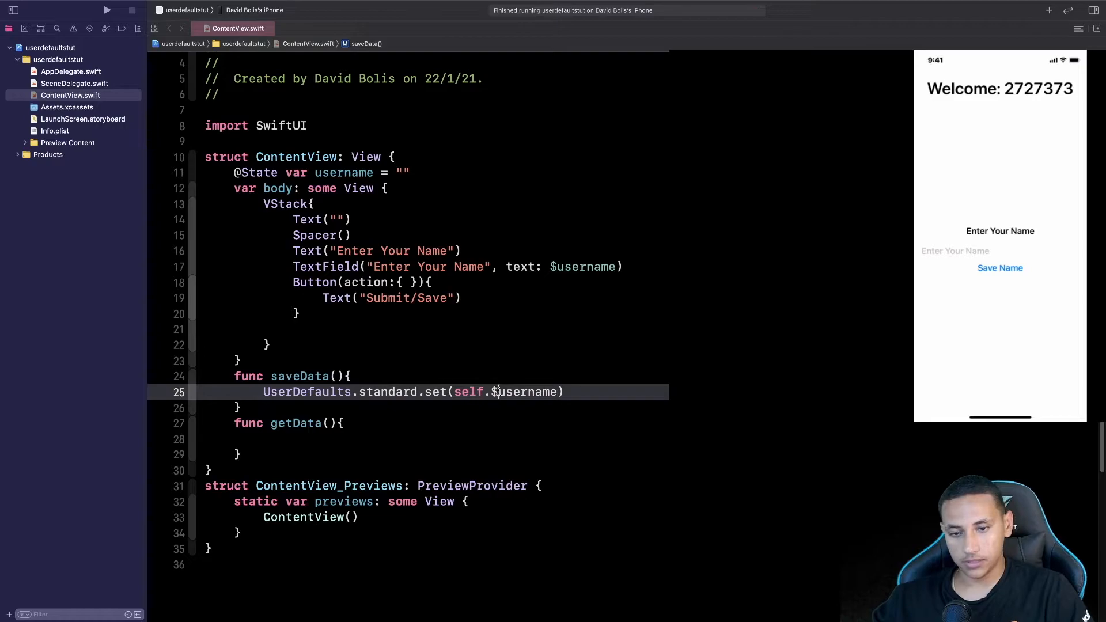
key("Backspace")
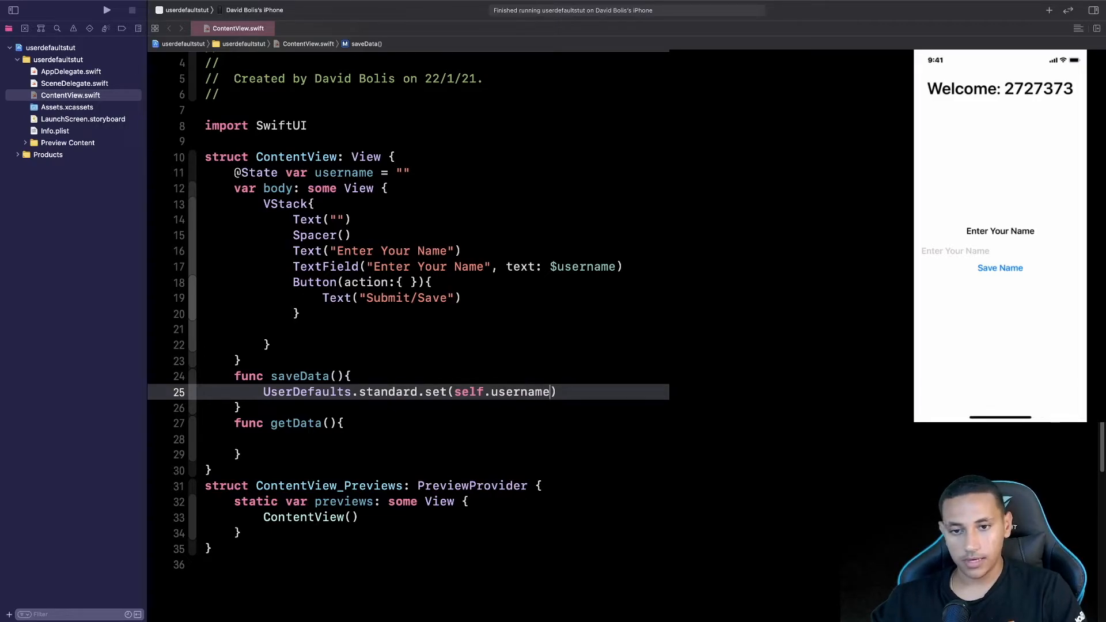
type(",")
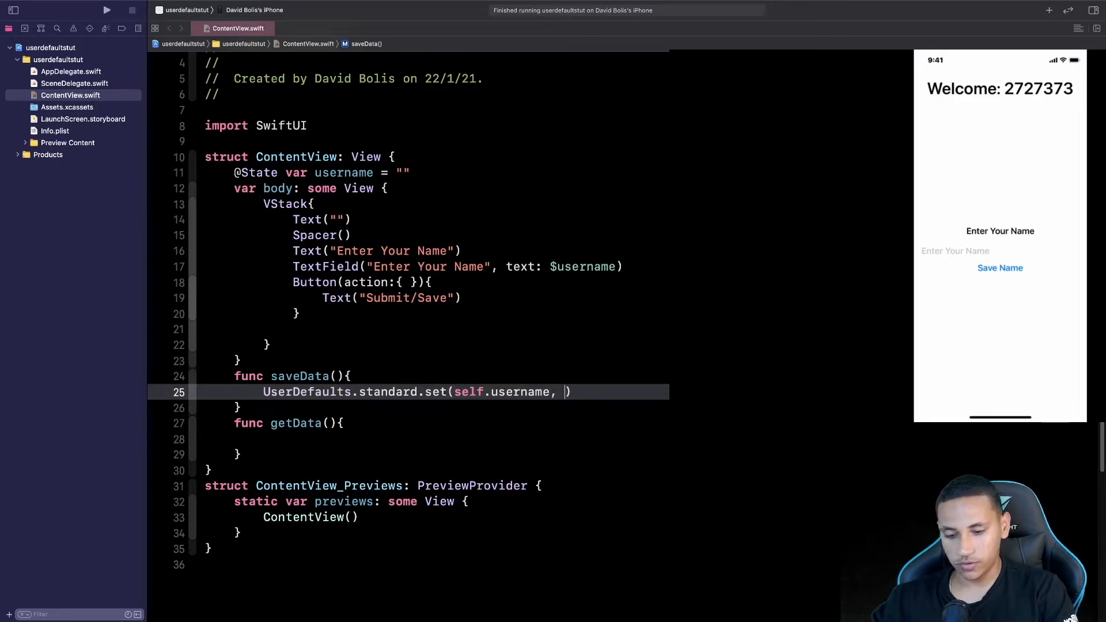
type("t")
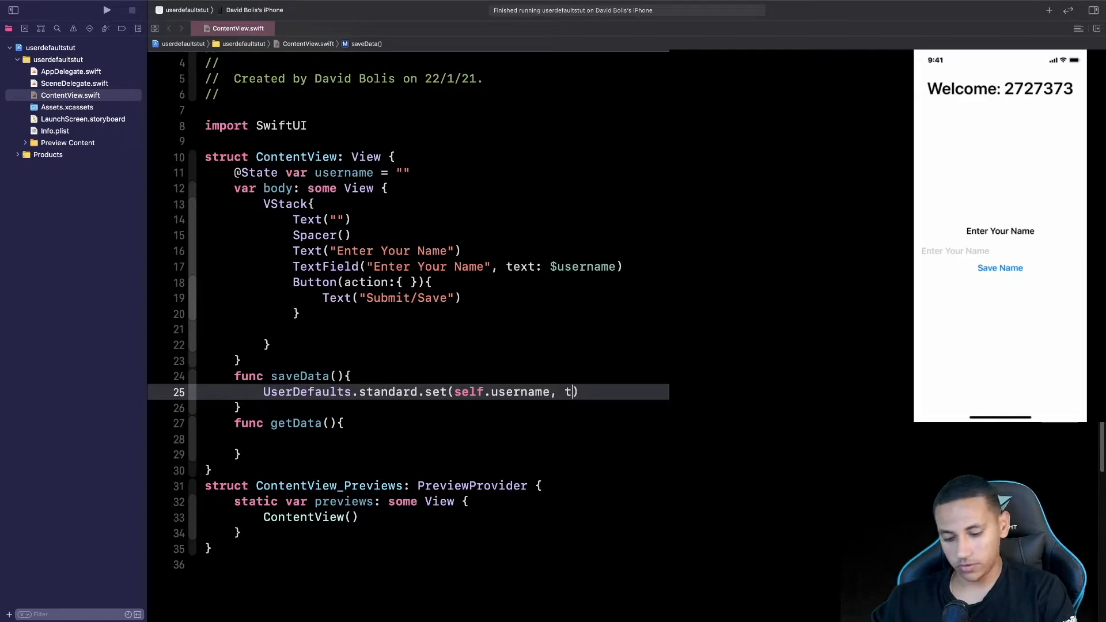
type("forKey: \"")
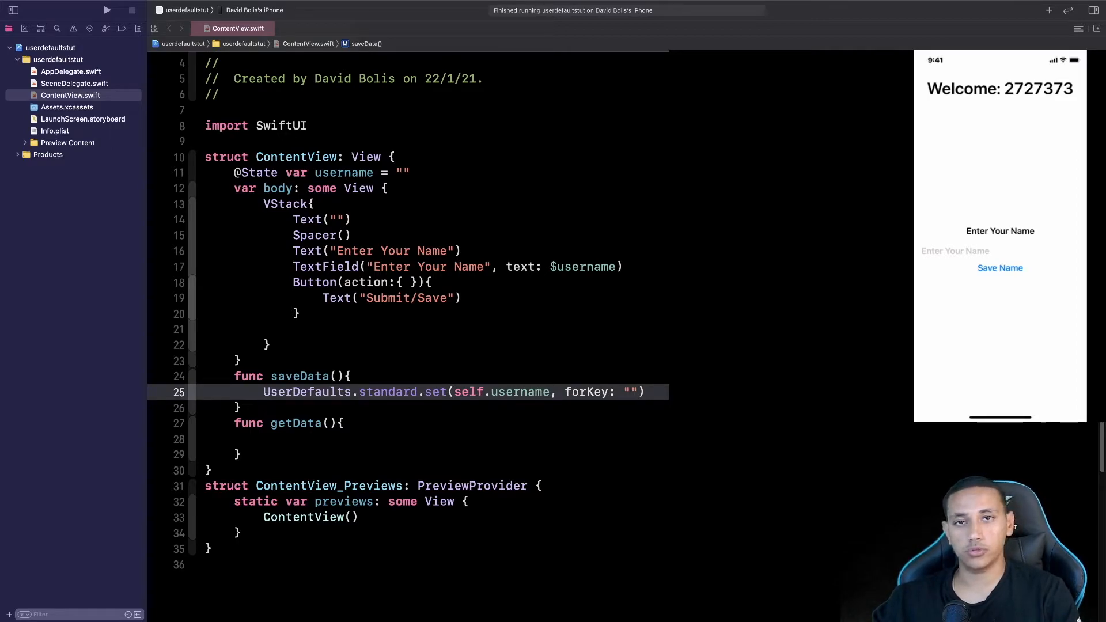
type("U")
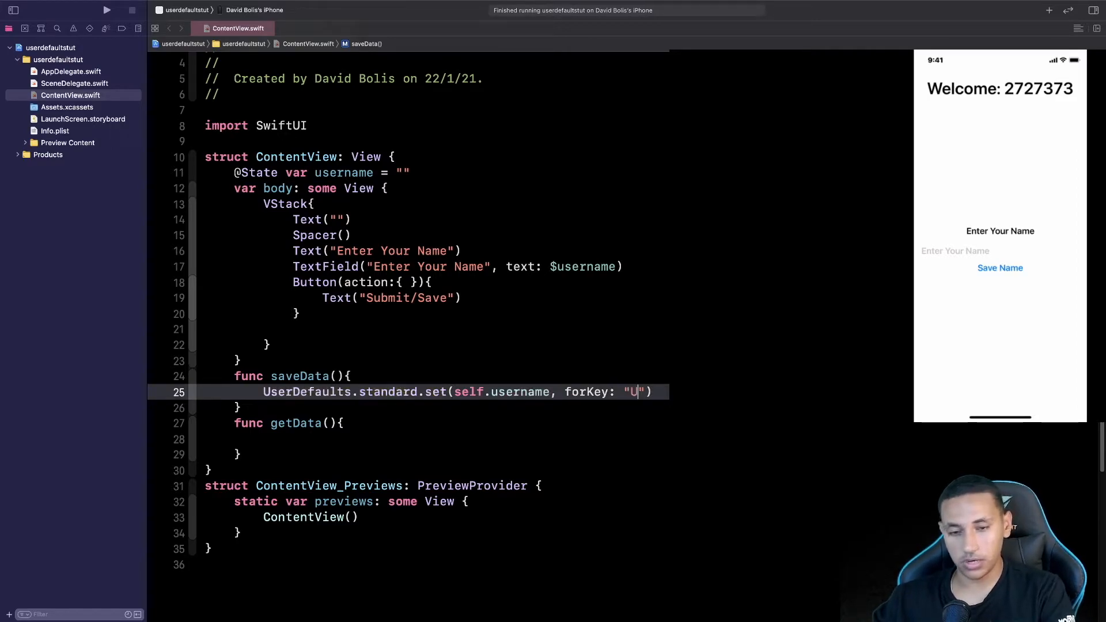
type("serNa")
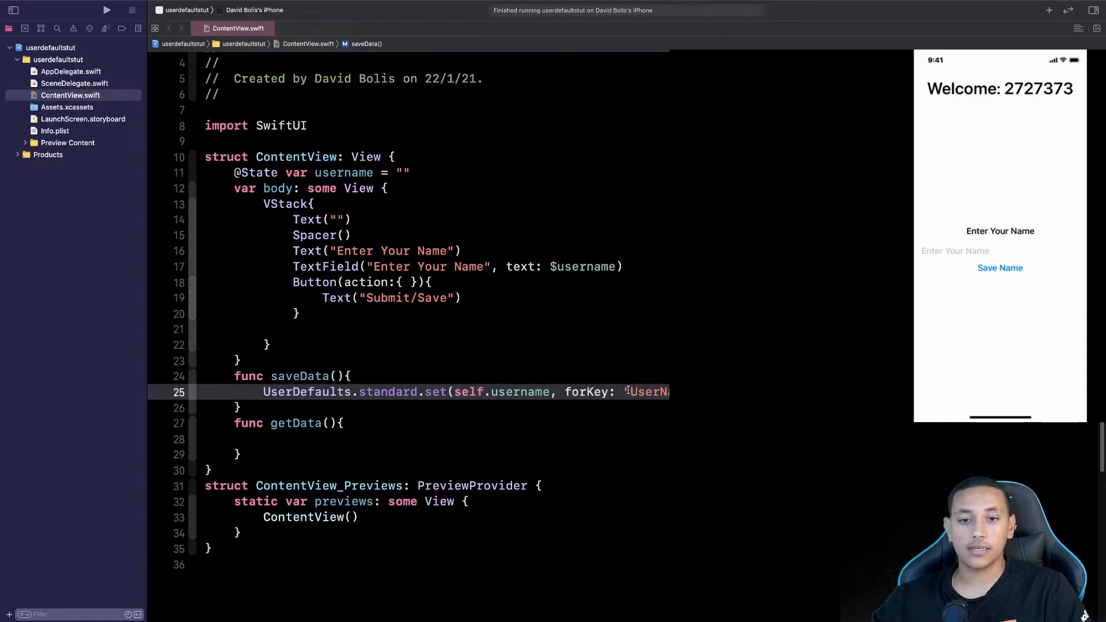
double_click(515, 392)
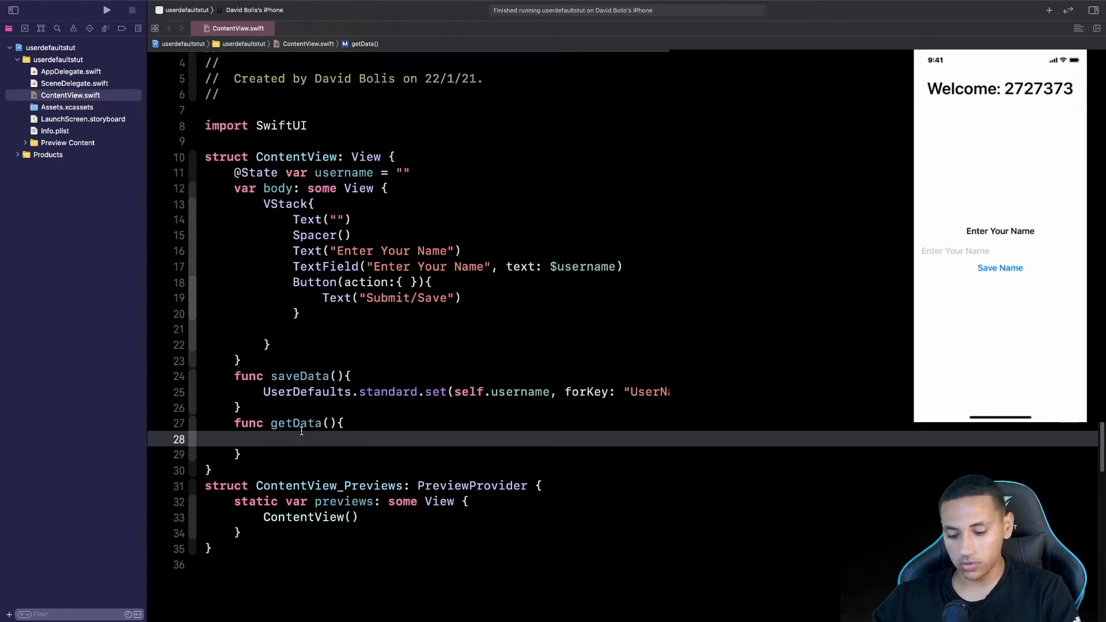
- In getData, call UserDefaults.standard.string(forKey: "UserName"), correcting a mistyped int
type("UserDefaults")
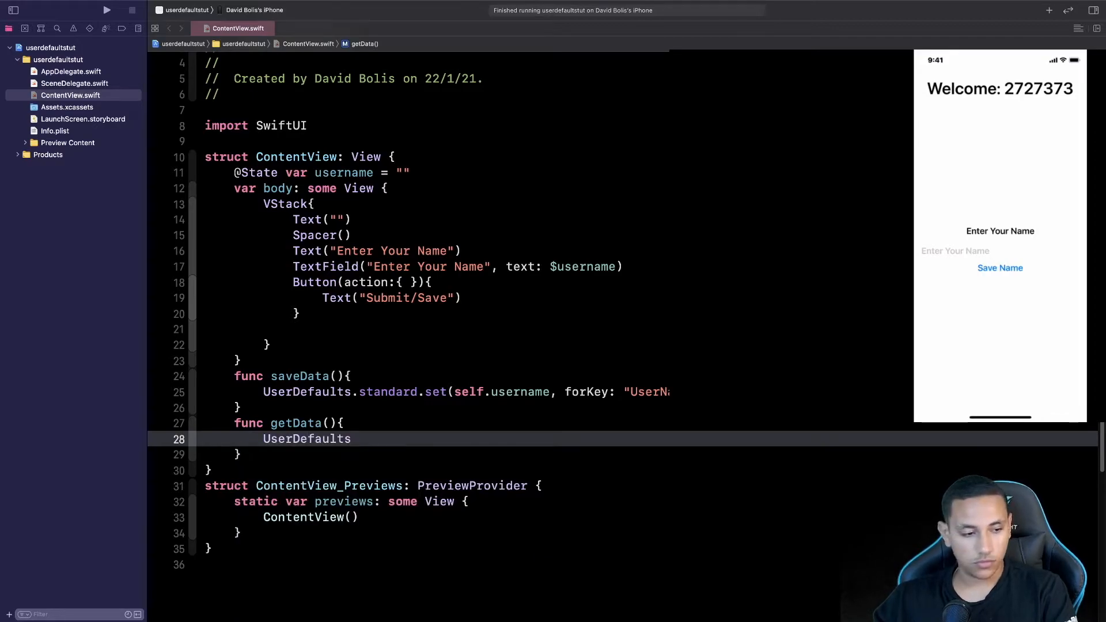
type(".standard.string(forKey: String")
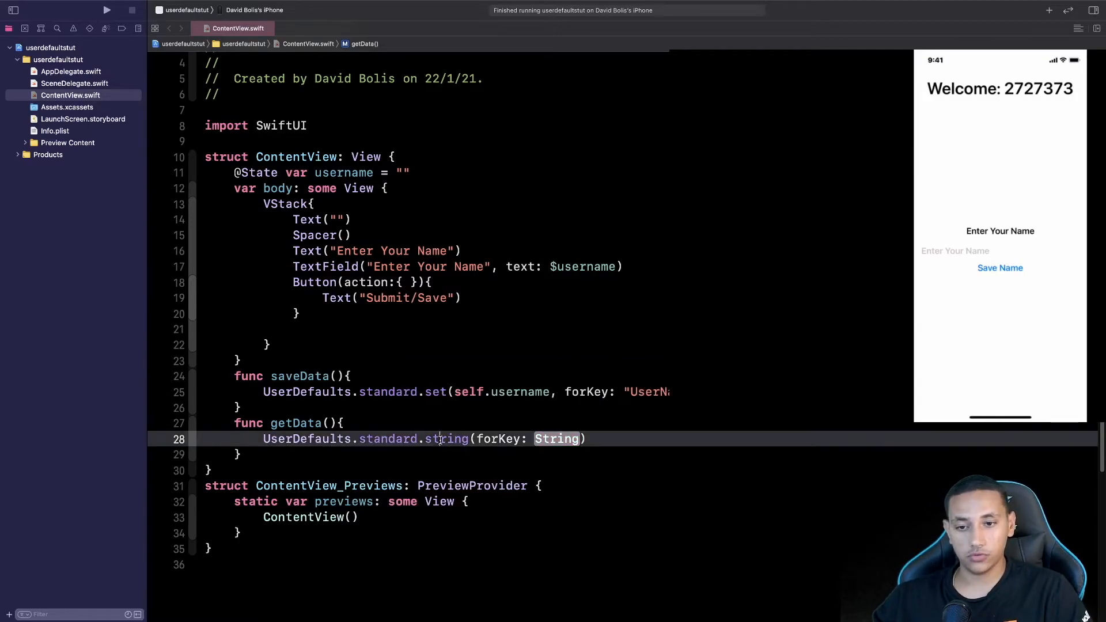
type("int")
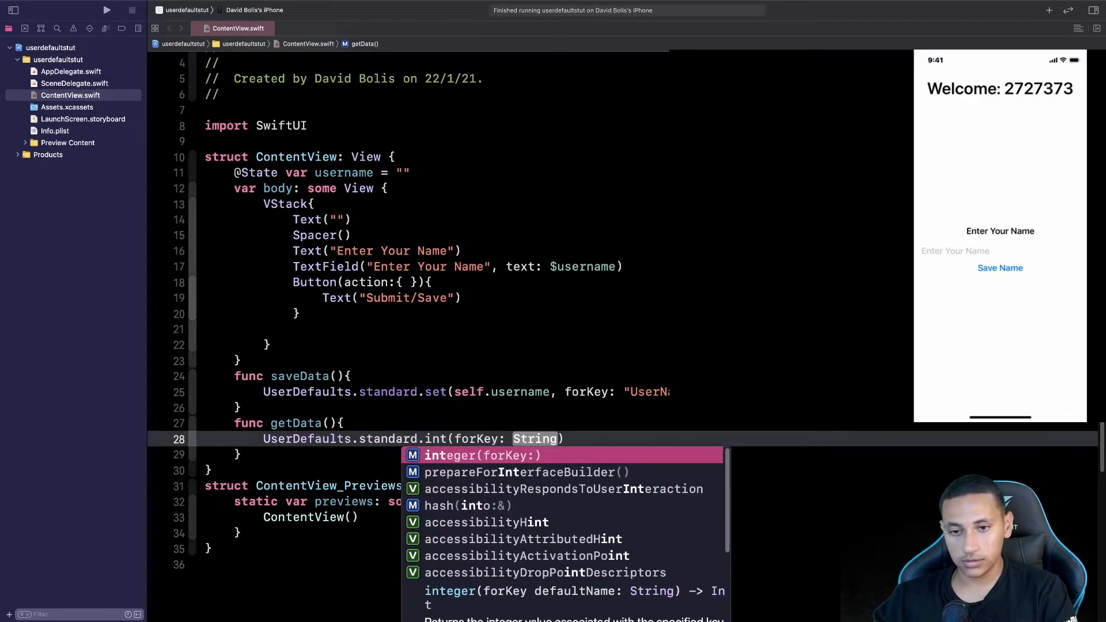
key("backspace")
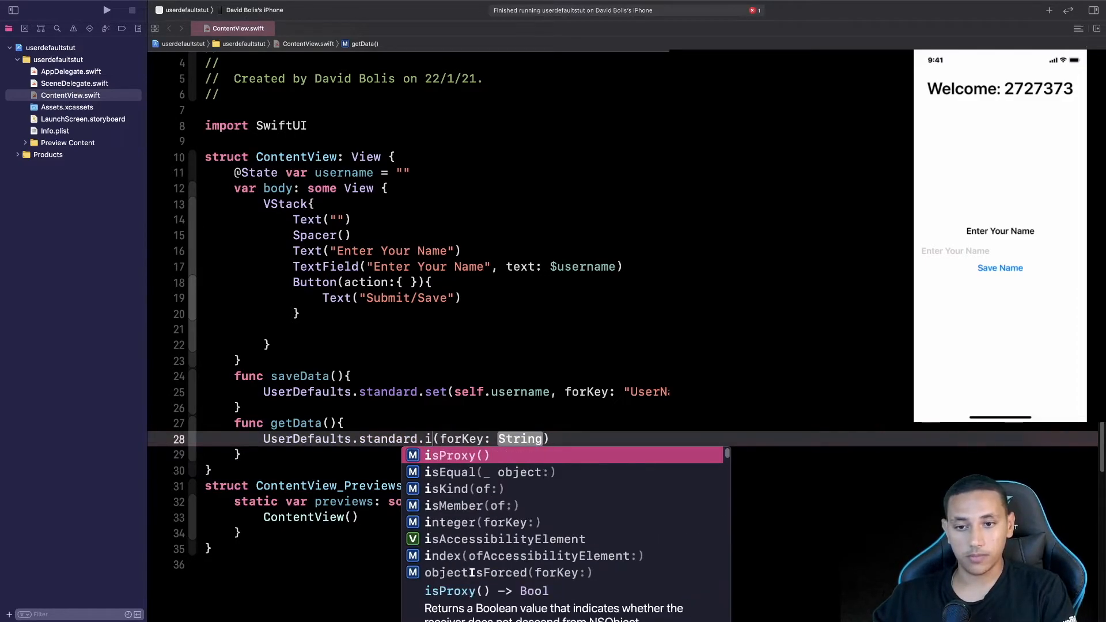
type("tr")
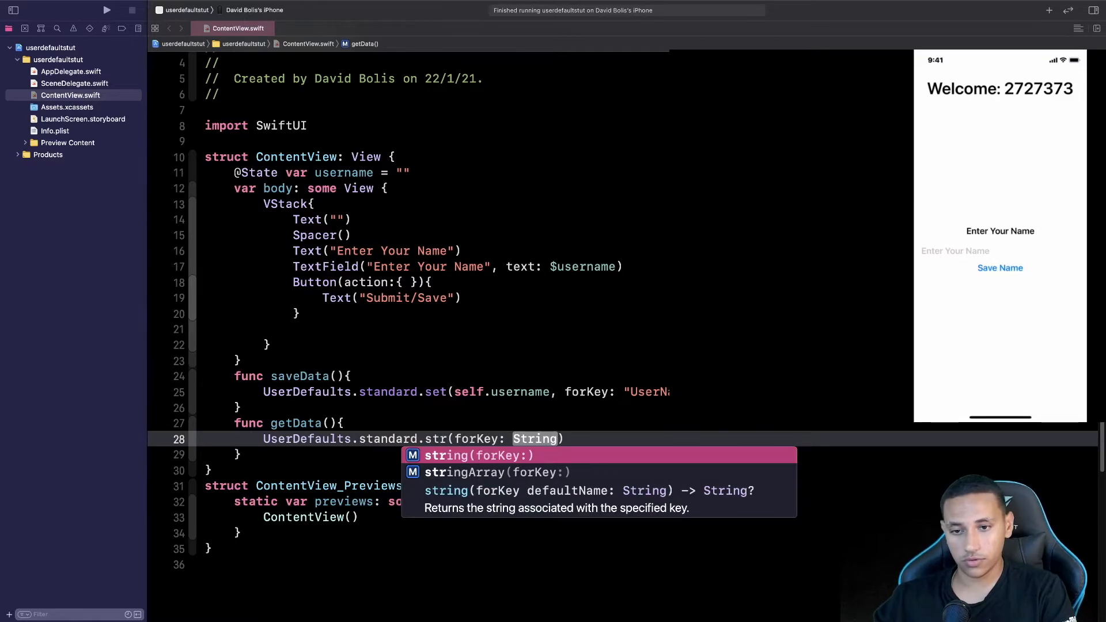
type("ing")
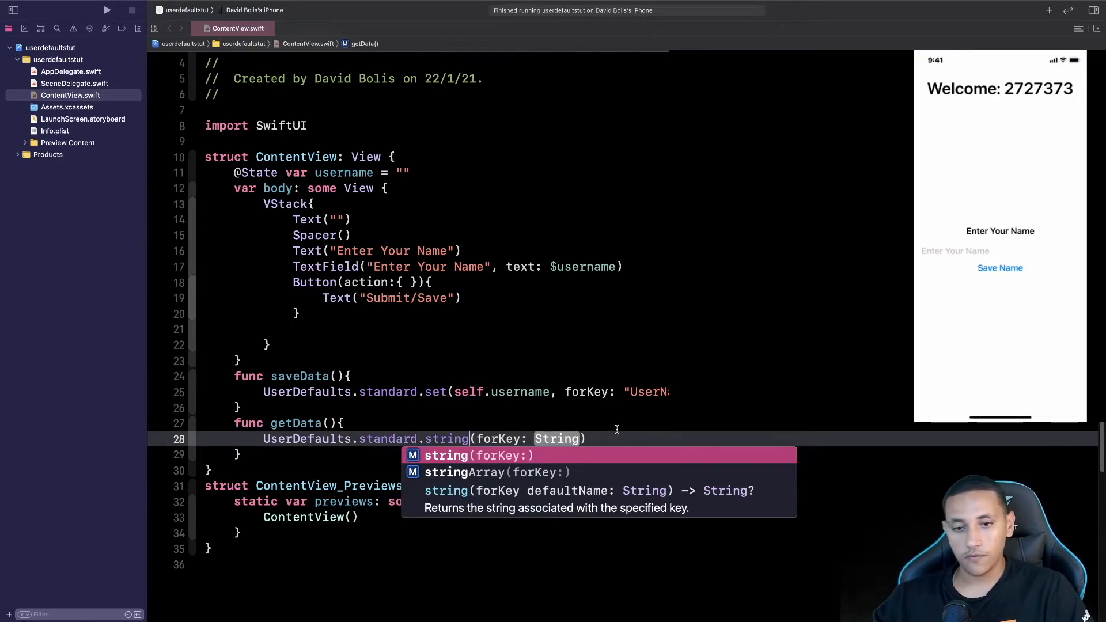
type("\"\"")
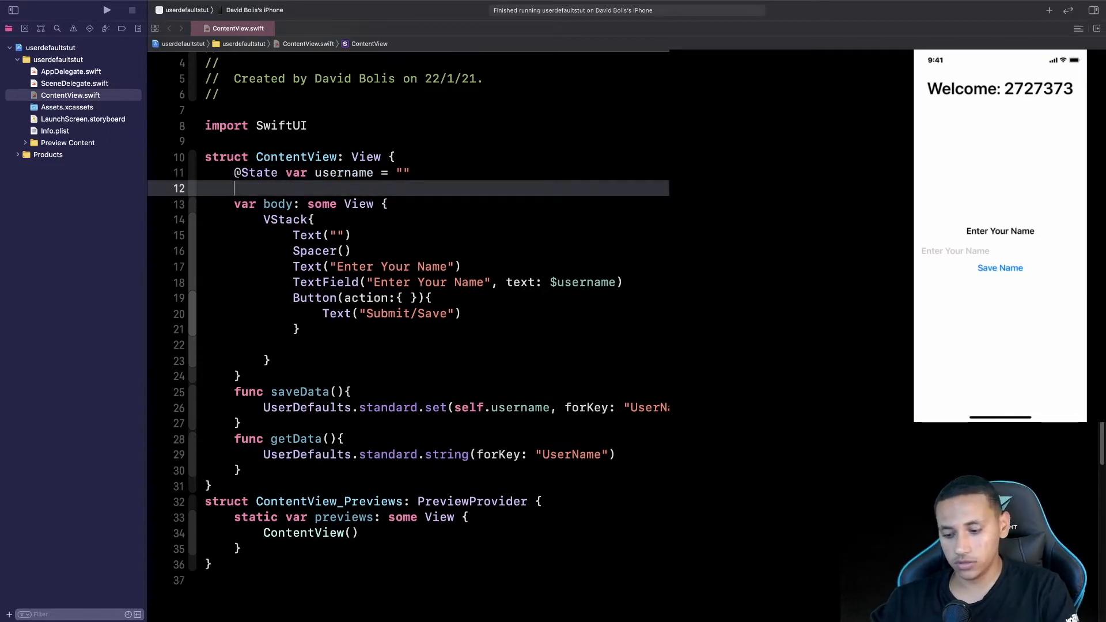
type("@State var")
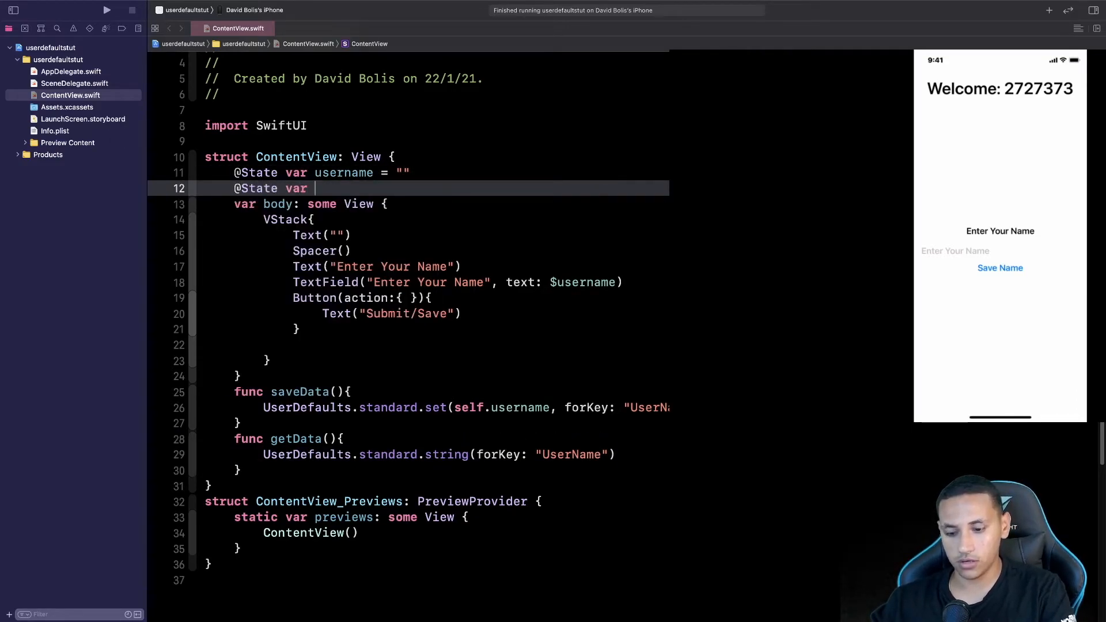
type("Saved")
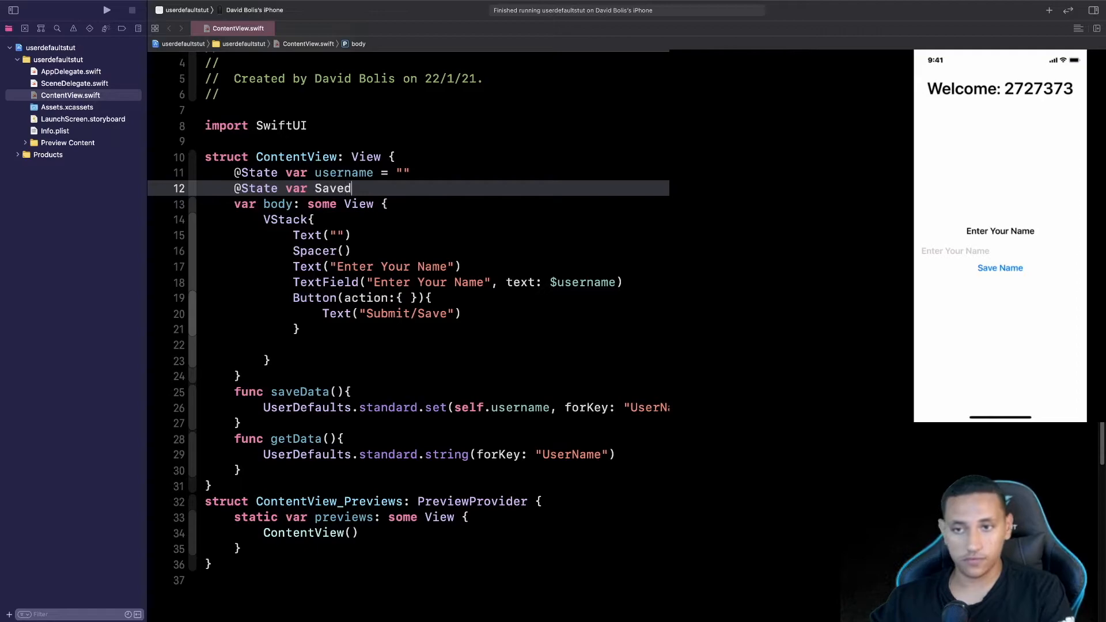
type("Name = \"")
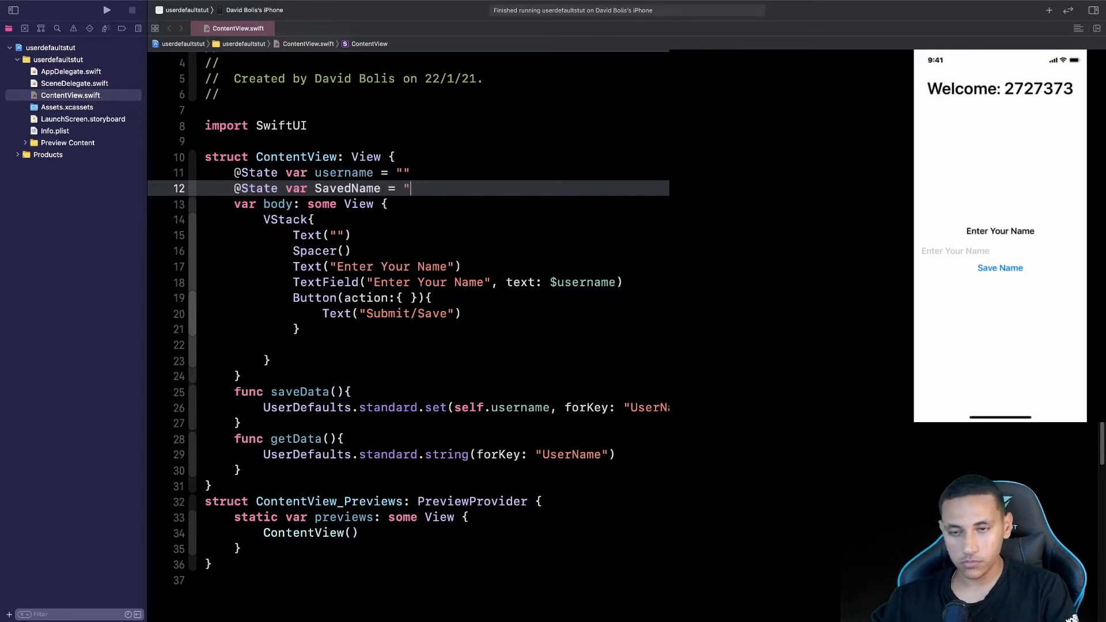
type("\"")
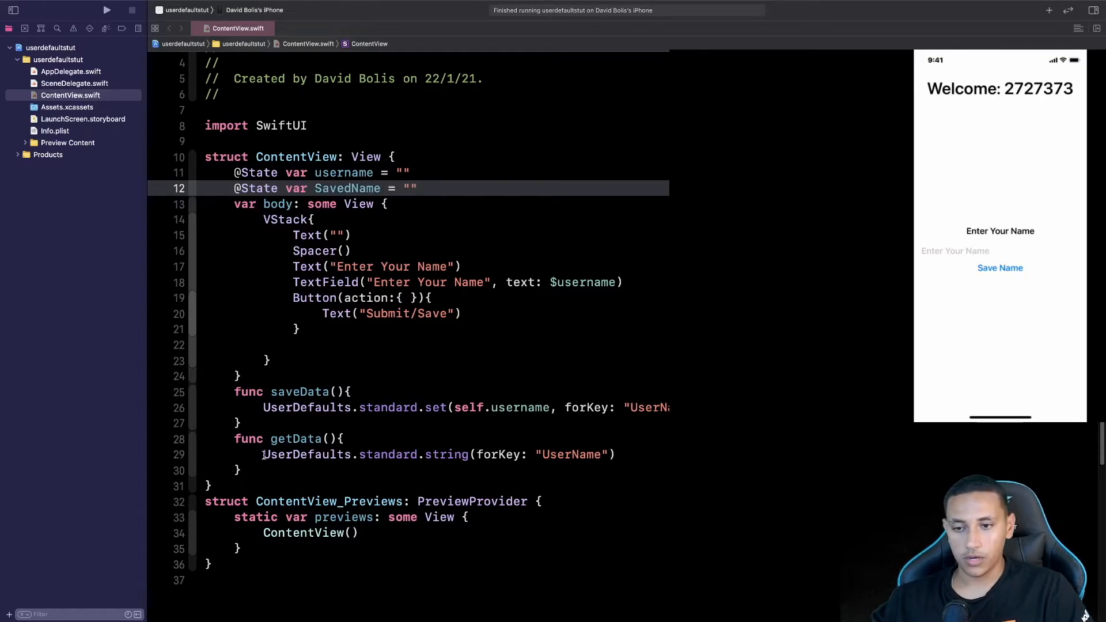
type("save")
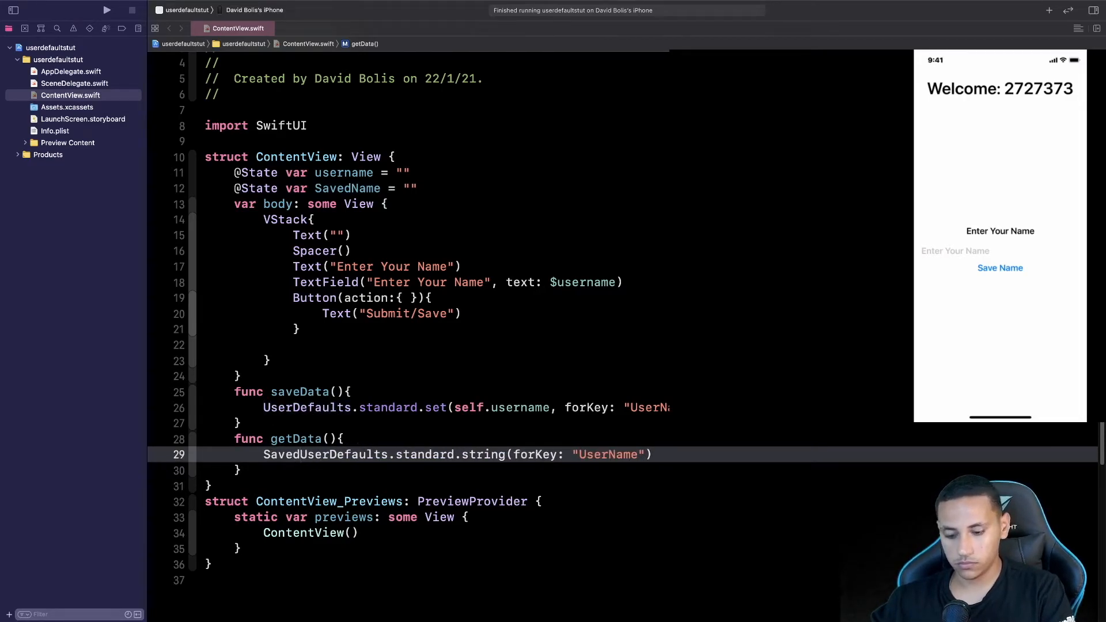
type("SavedName =")
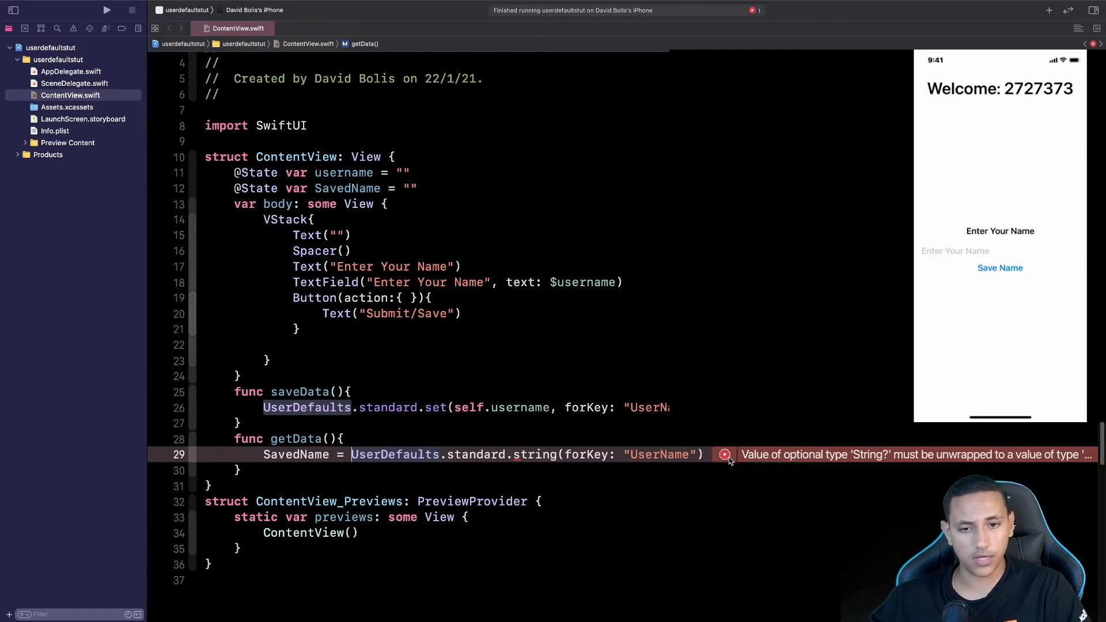
- Apply the ?? "" fix and wrap the stored name in "Welcome: \( )" interpolation
left_click(724, 455)
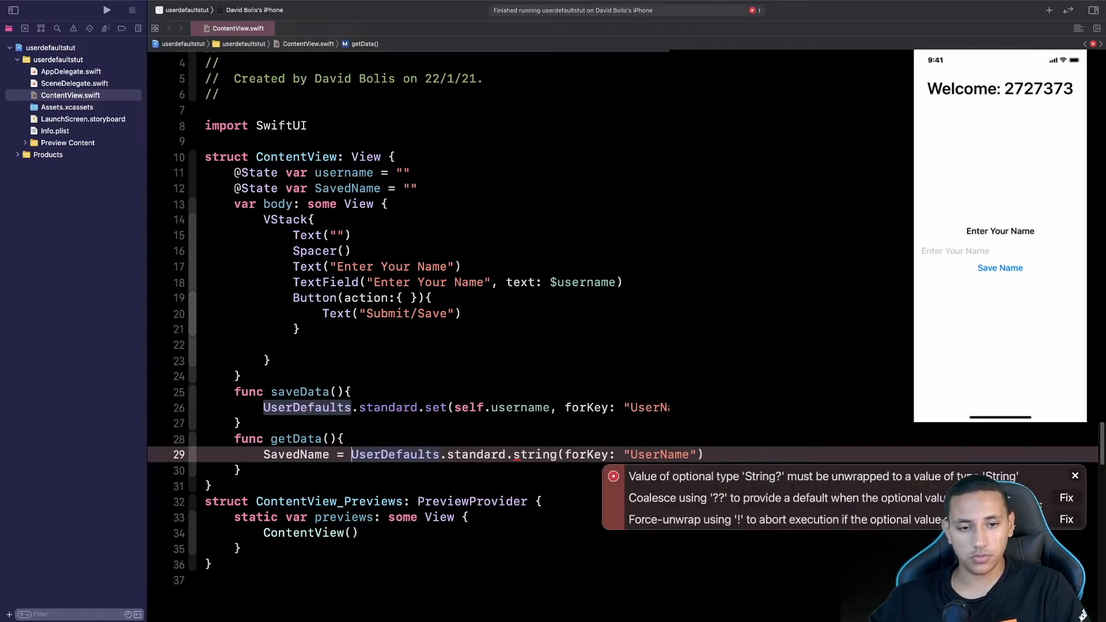
left_click(1065, 497)
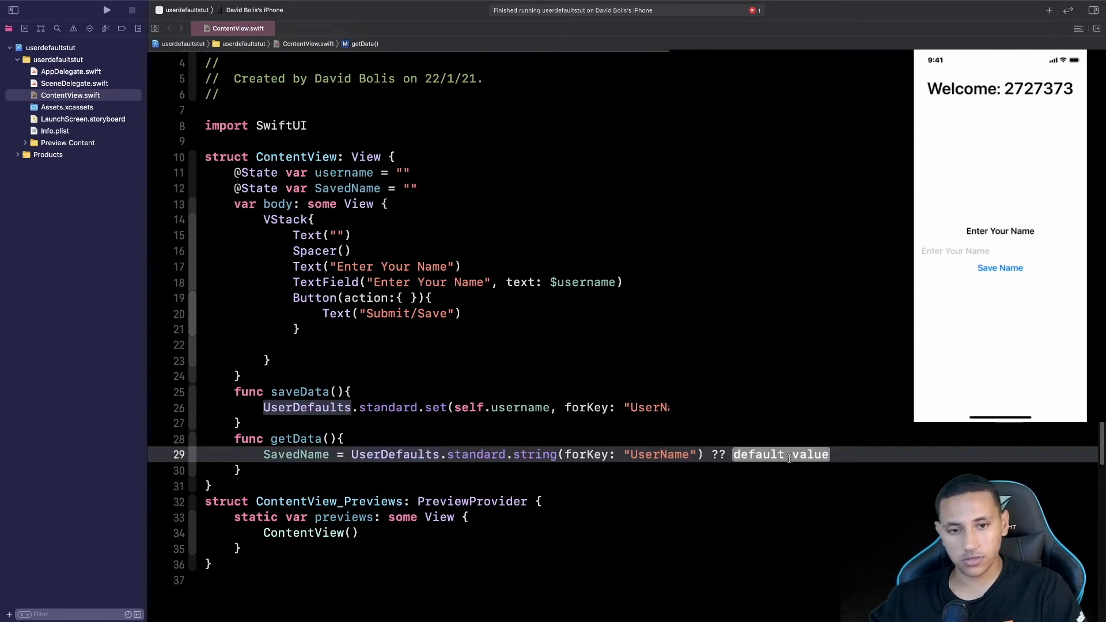
type("\"\"")
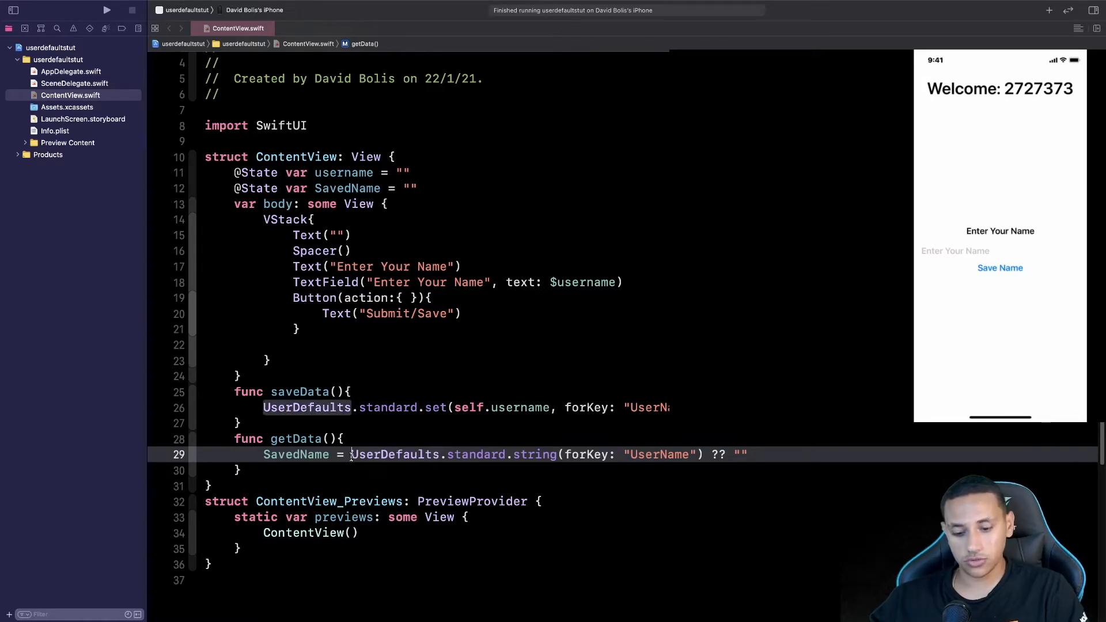
type("\"Welcome\" \\(")
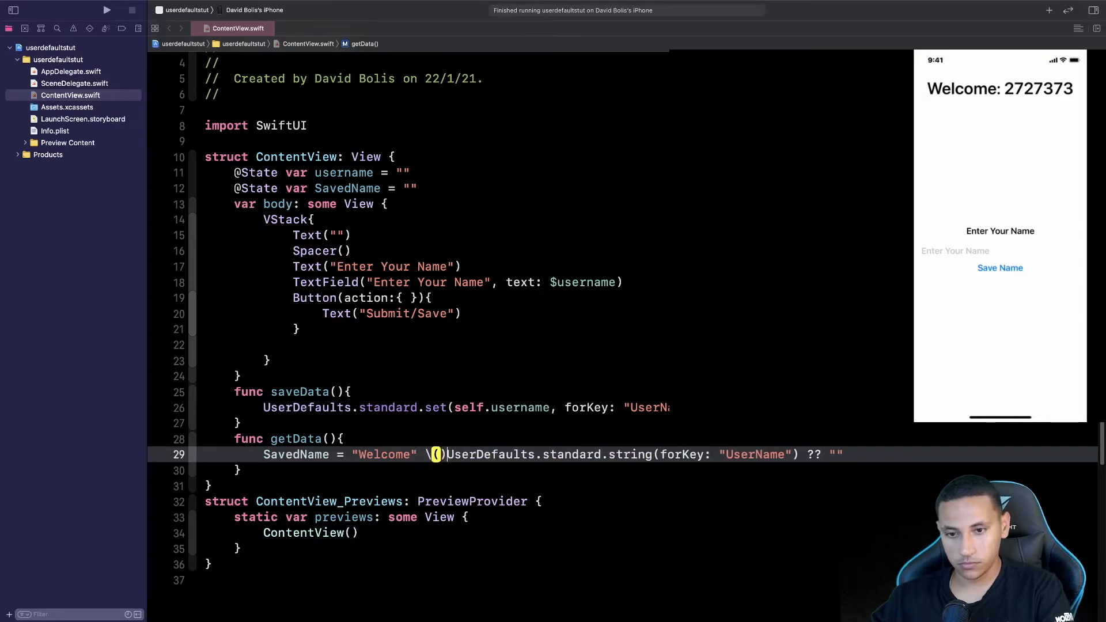
double_click(307, 407)
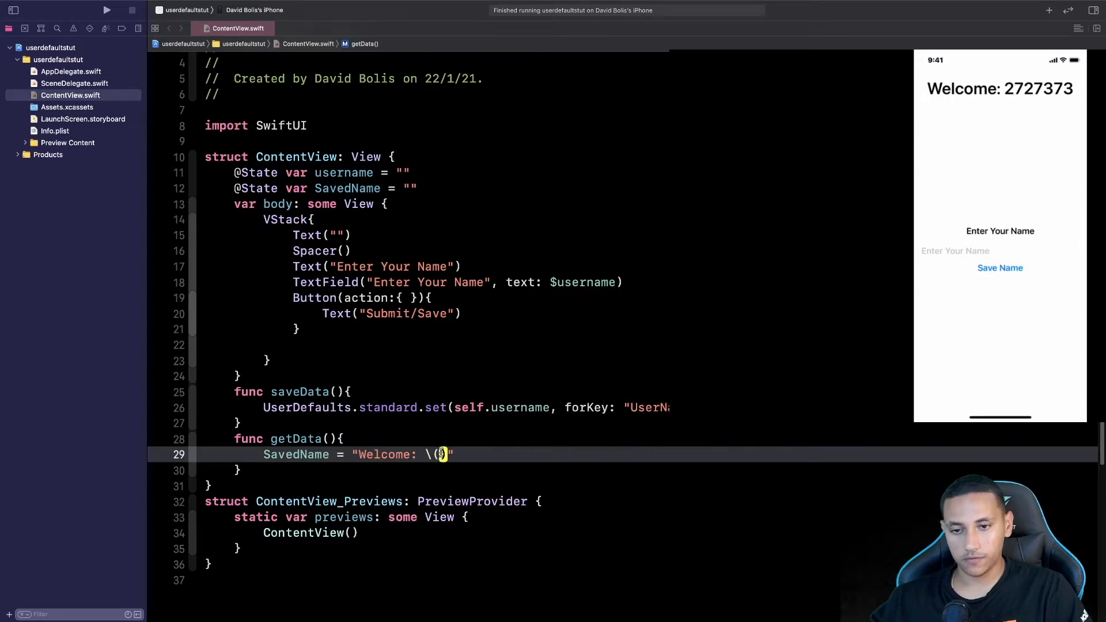
type("UserDefaults.standard.string(forKey: \"UserName\") ?? \"\"")
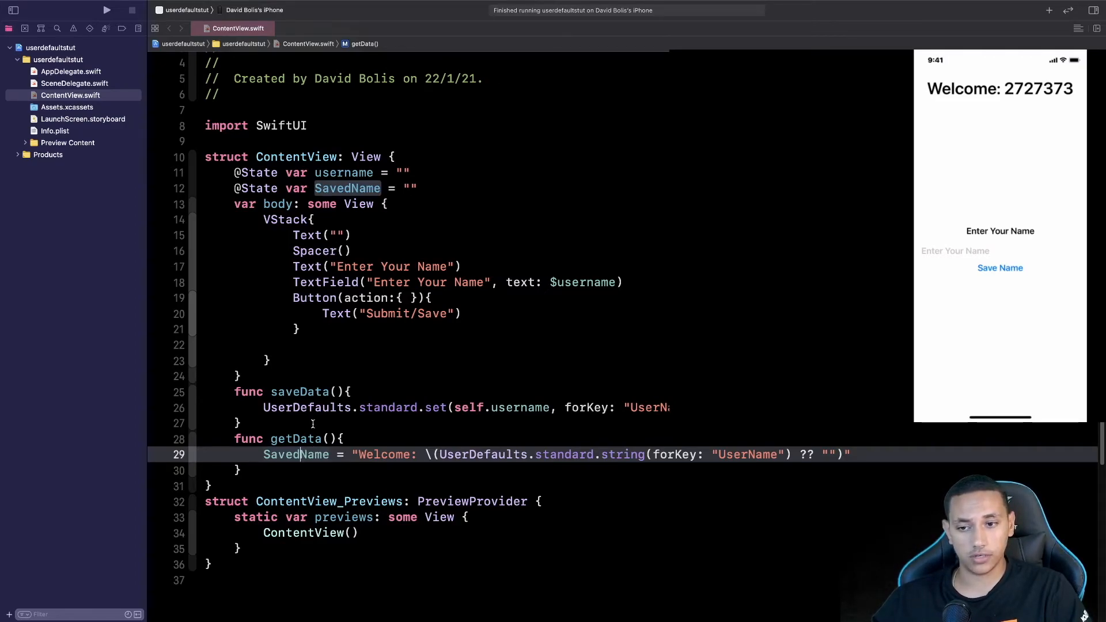
double_click(296, 454)
type("\\(")
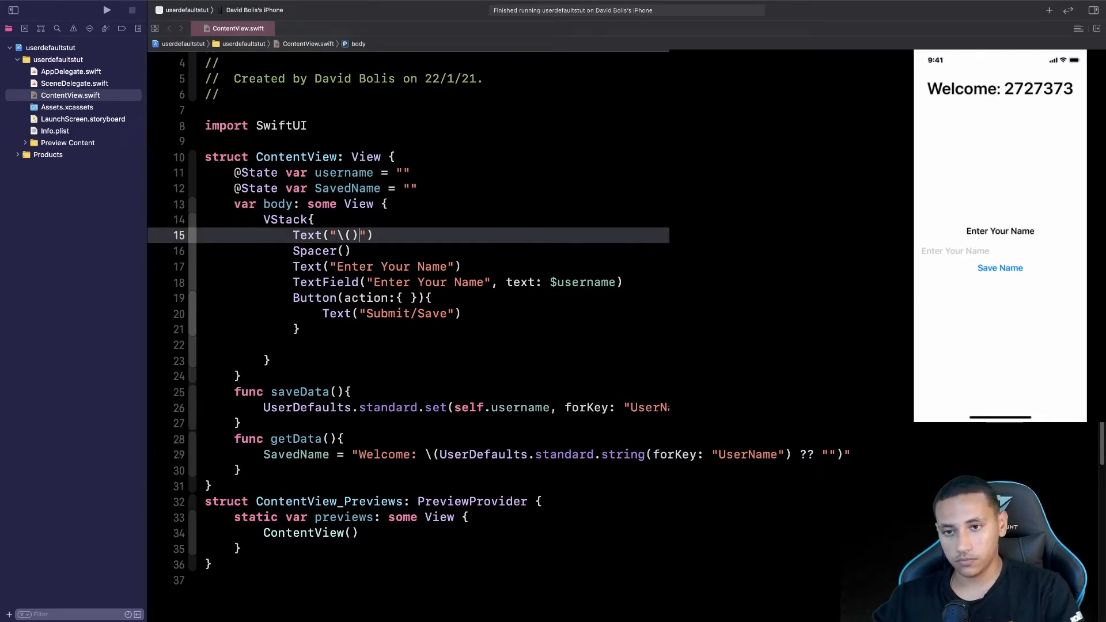
- Interpolate \(SavedName) inside the top Text("") on line 15
type("SavedName")
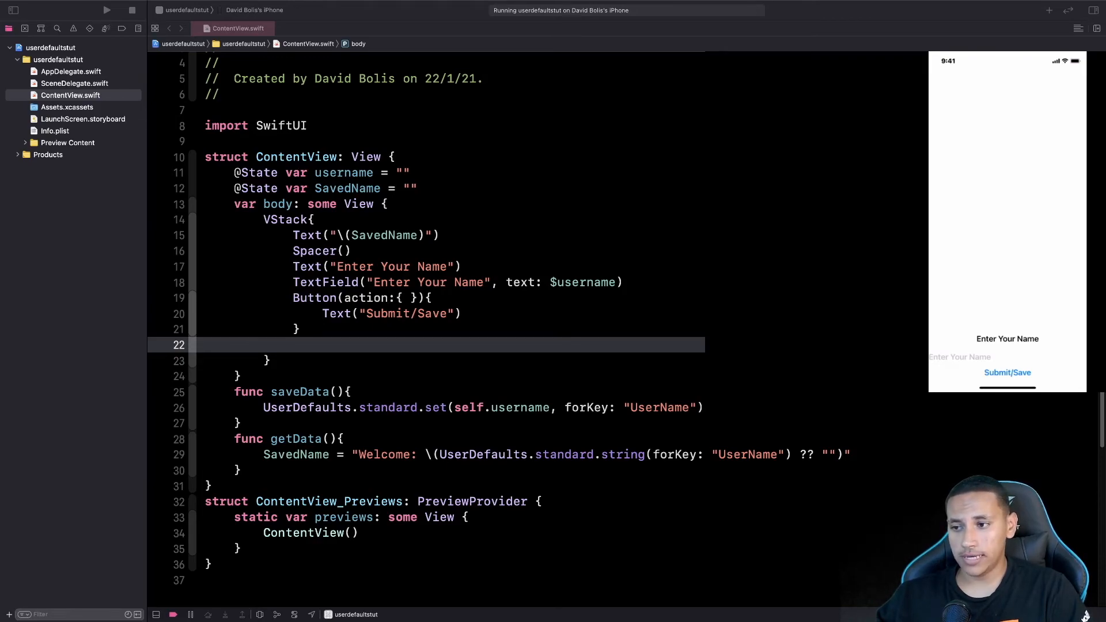
mouse_move(317, 358)
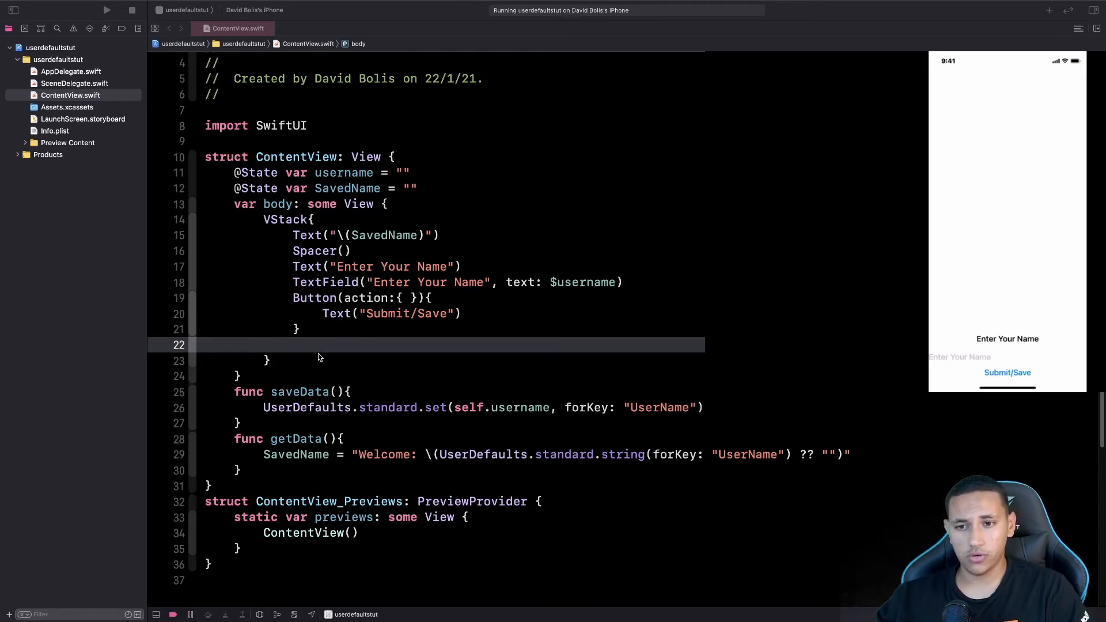
- End the VStack with Spacer() and put saveData() inside the Submit/Save Button action
type("Spa")
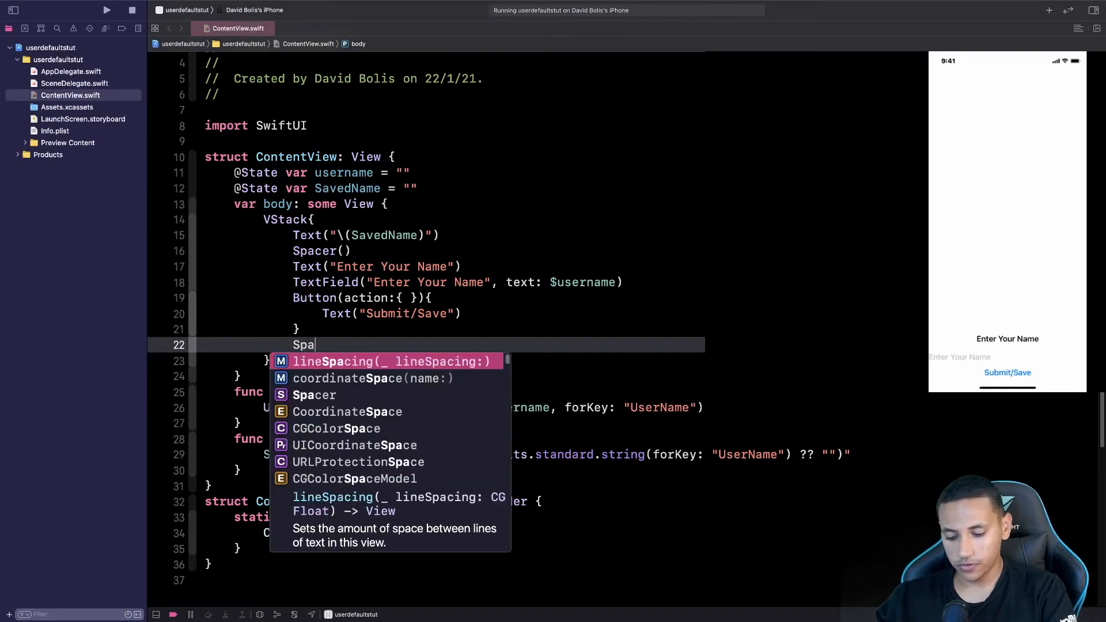
type("cer()")
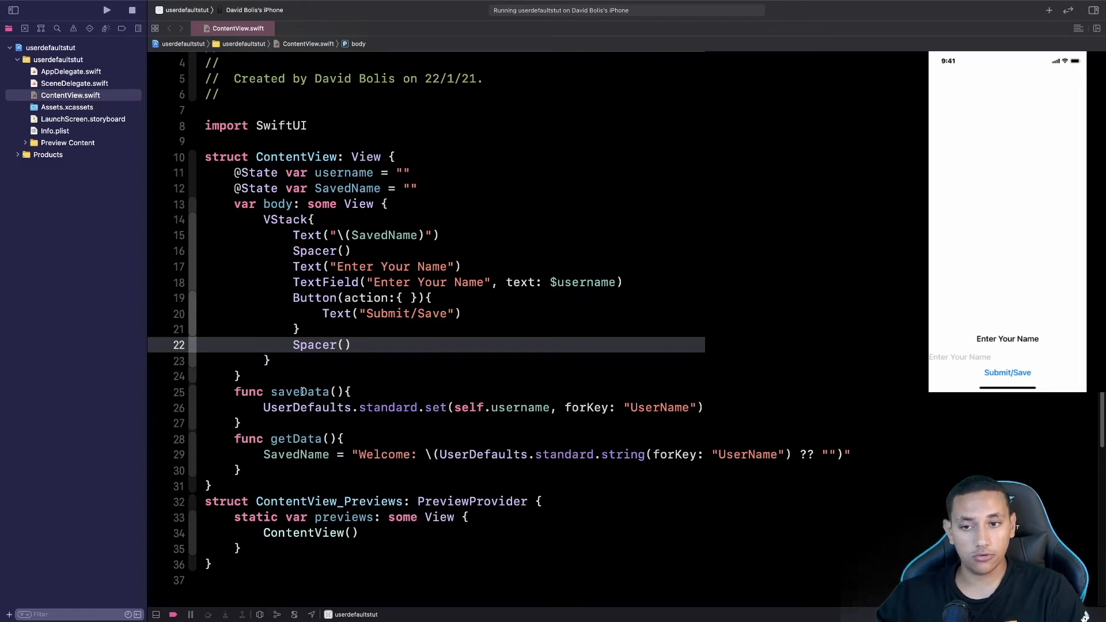
double_click(302, 392)
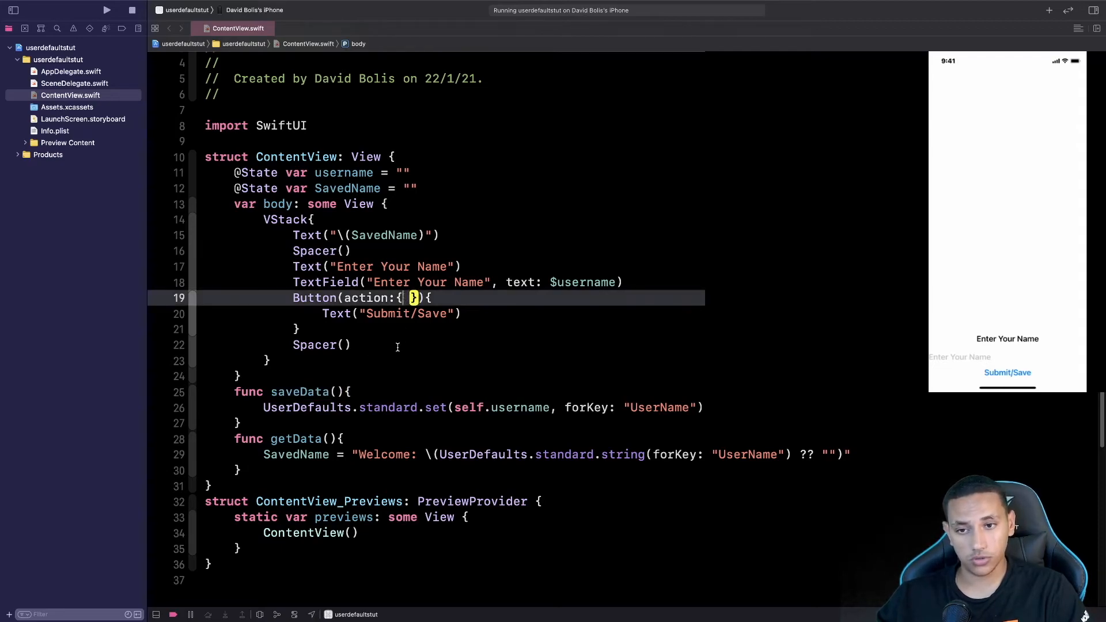
type("saveData()")
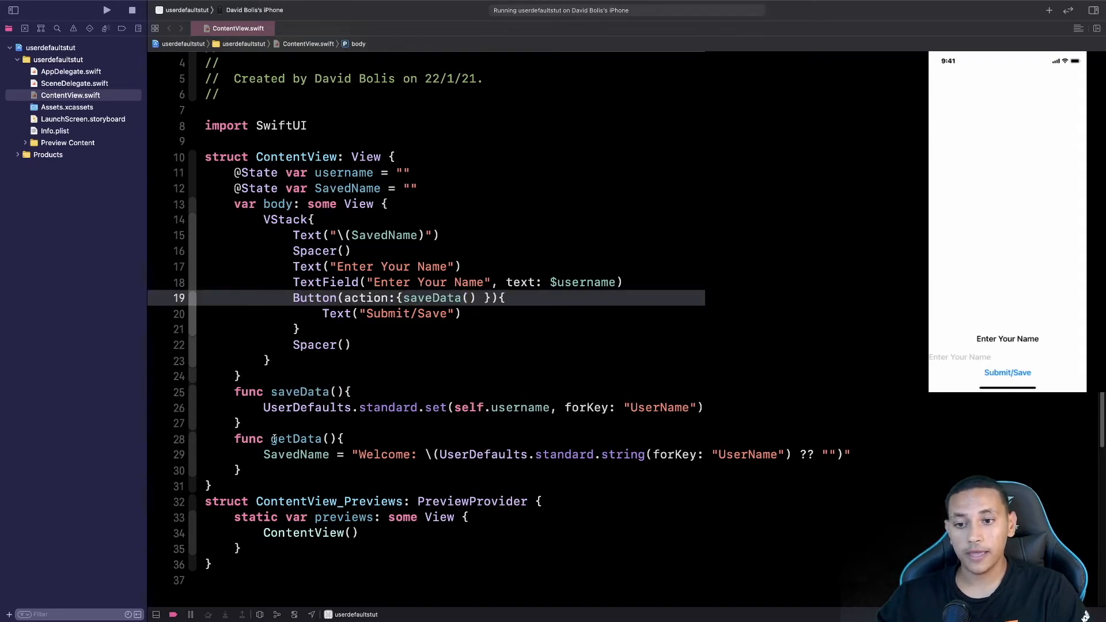
double_click(294, 439)
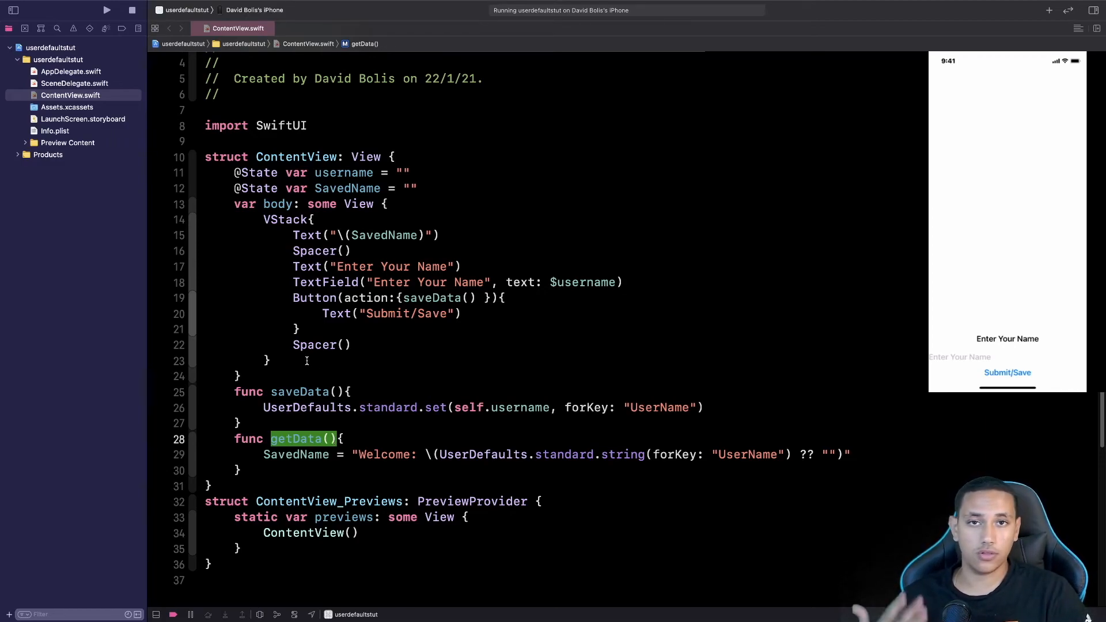
- Attach an .onAppear modifier to the VStack that calls getData()
left_click(307, 360)
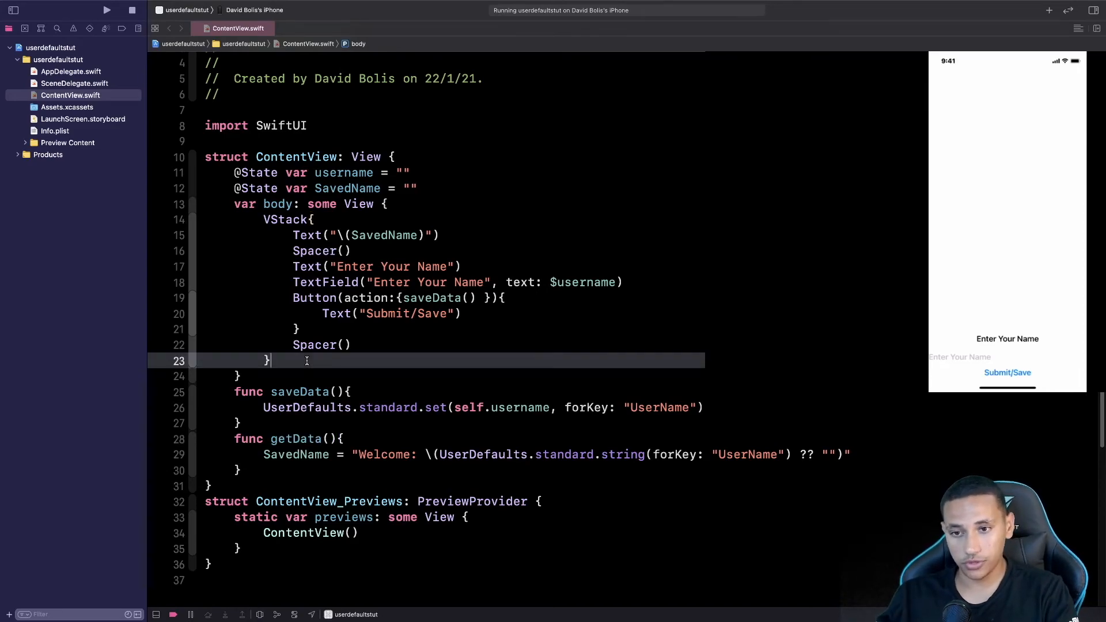
type(".")
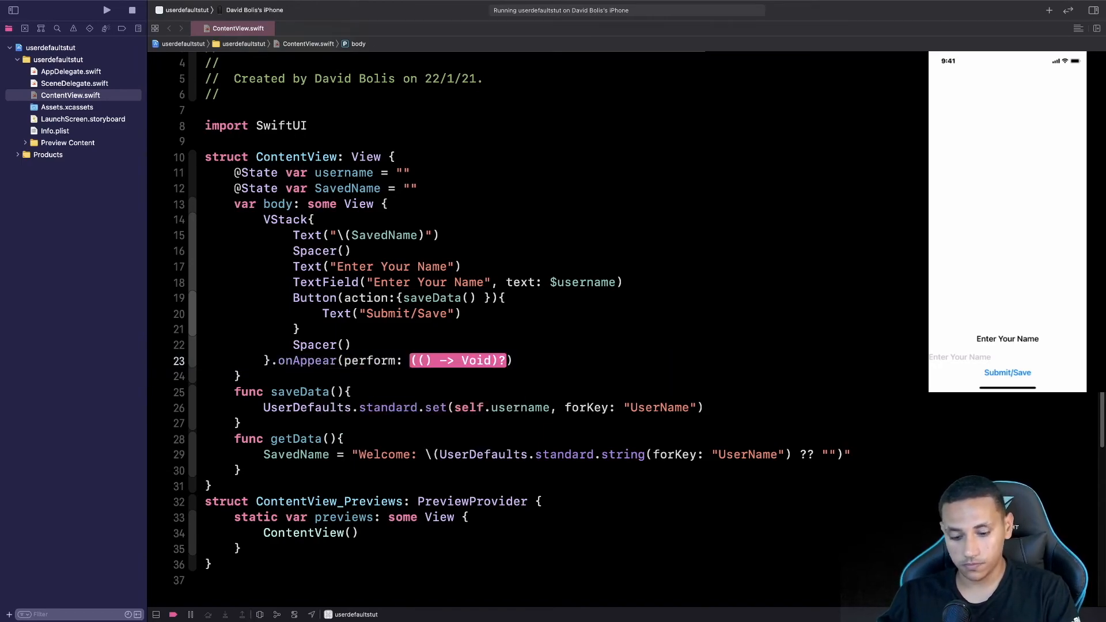
type("getData()")
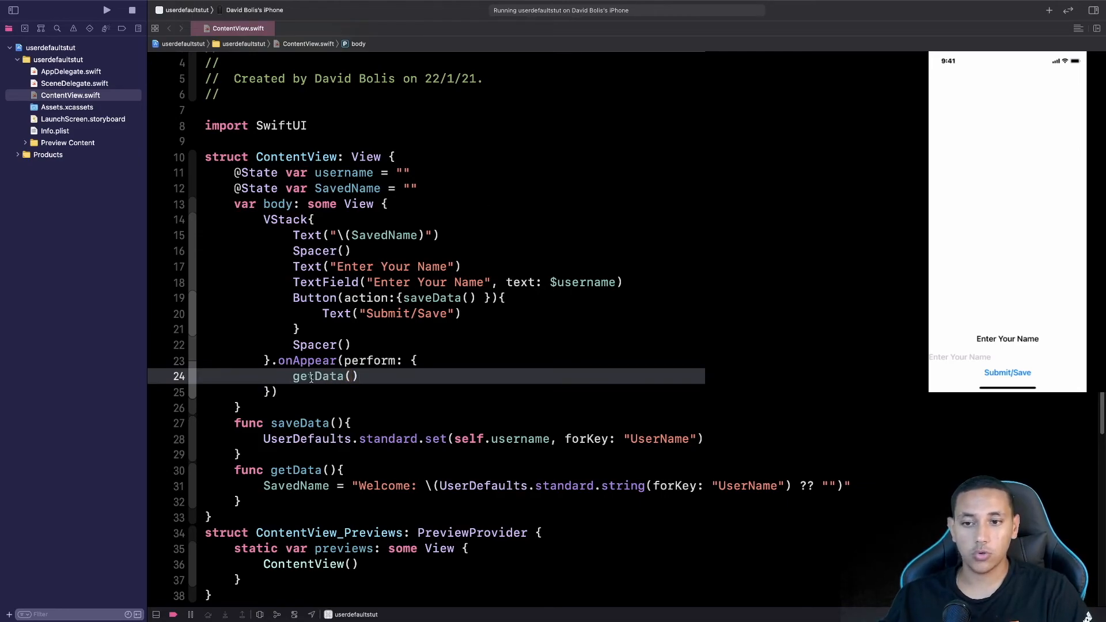
double_click(317, 376)
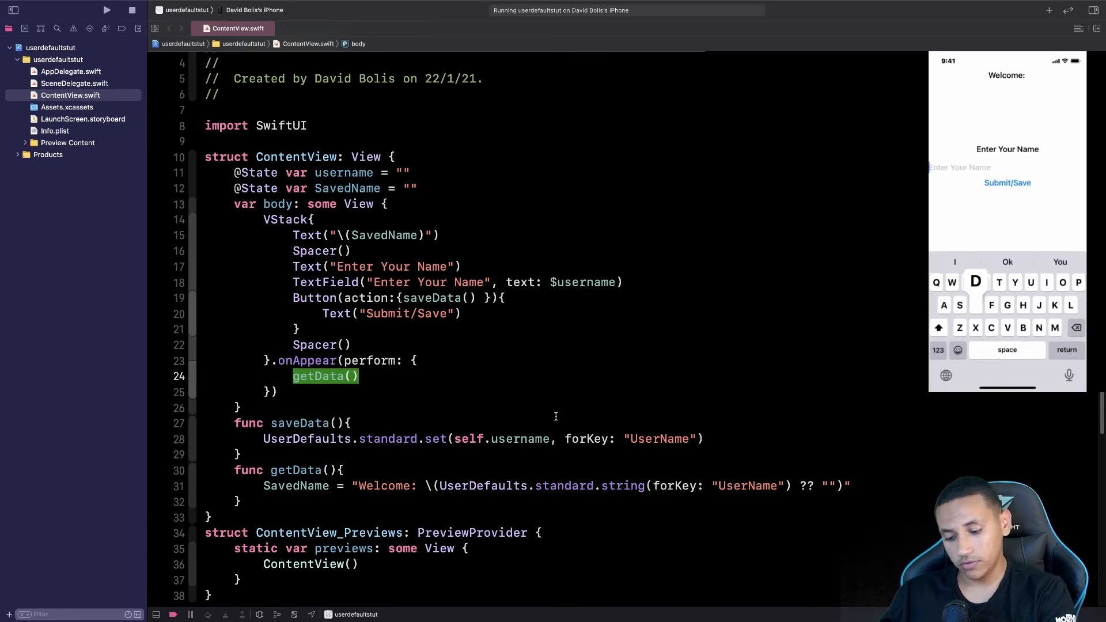
- Enter 'Mastering programming' in the running app, save it, and confirm the Welcome greeting
type("David")
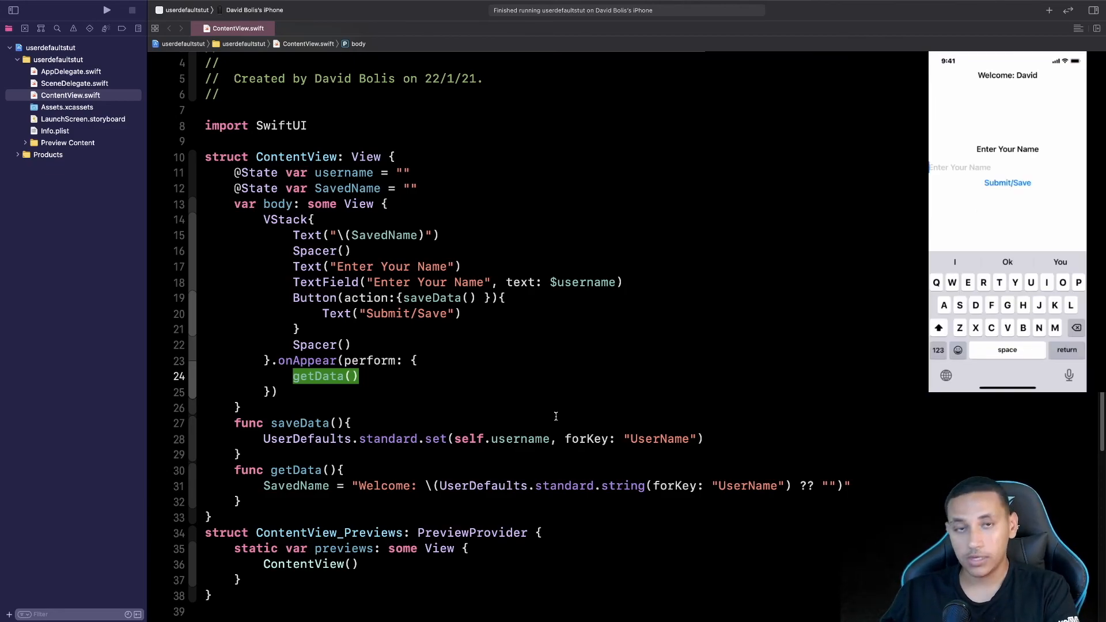
type("M")
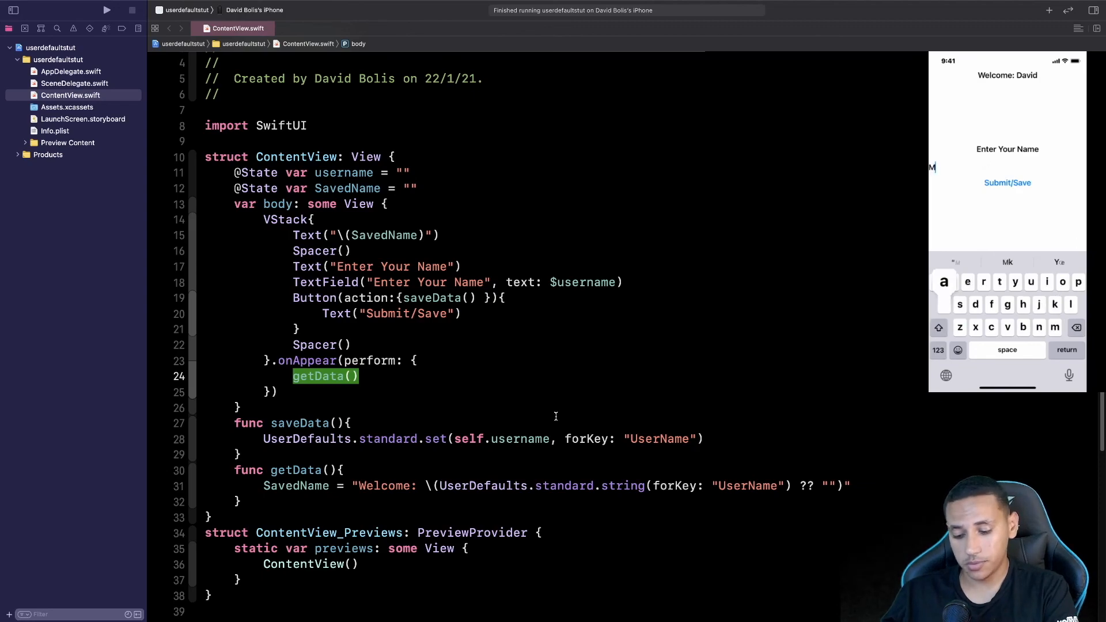
type("asteringprogr")
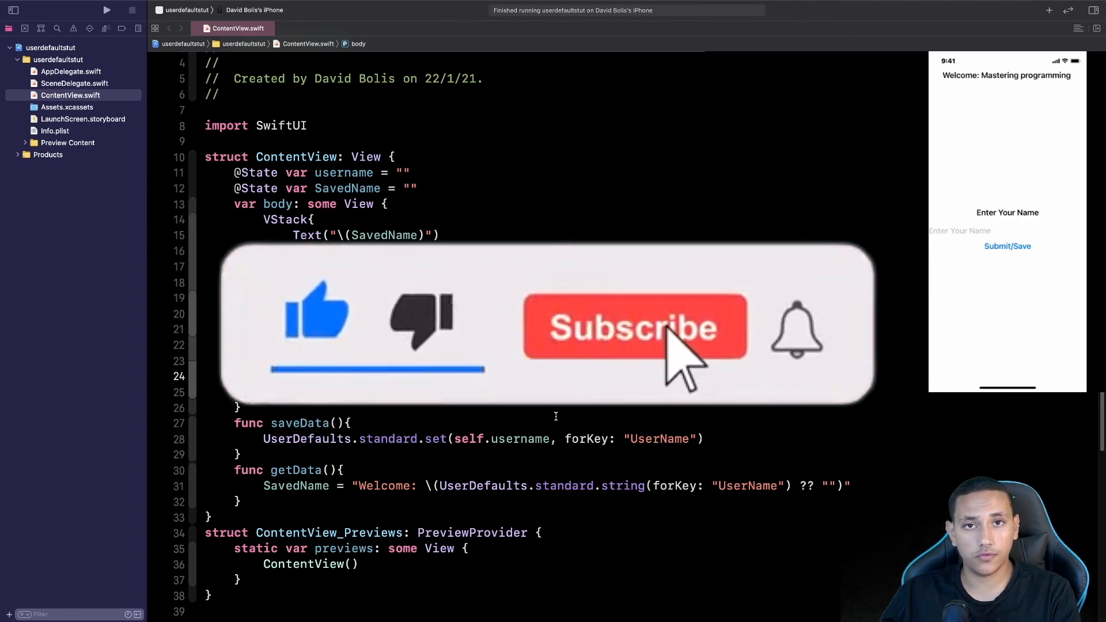
left_click(632, 326)
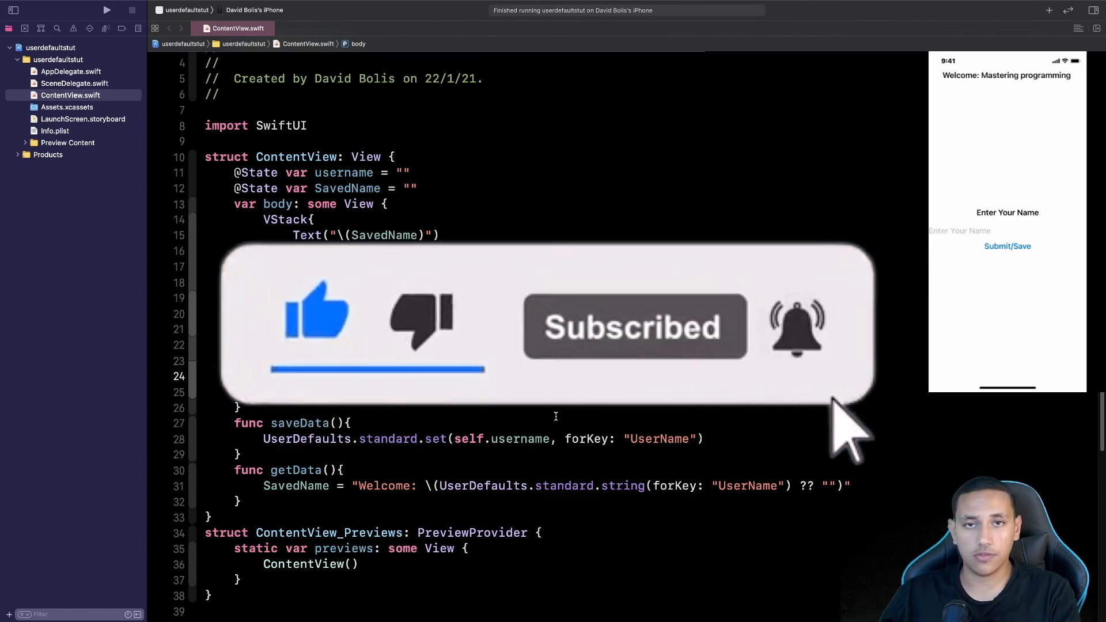